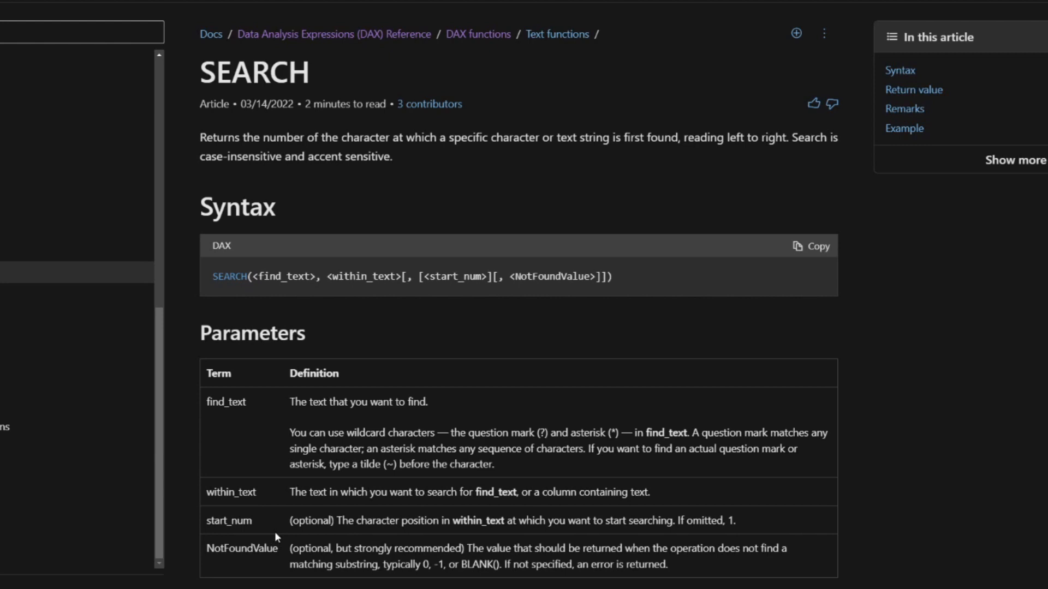
mouse_move(282, 531)
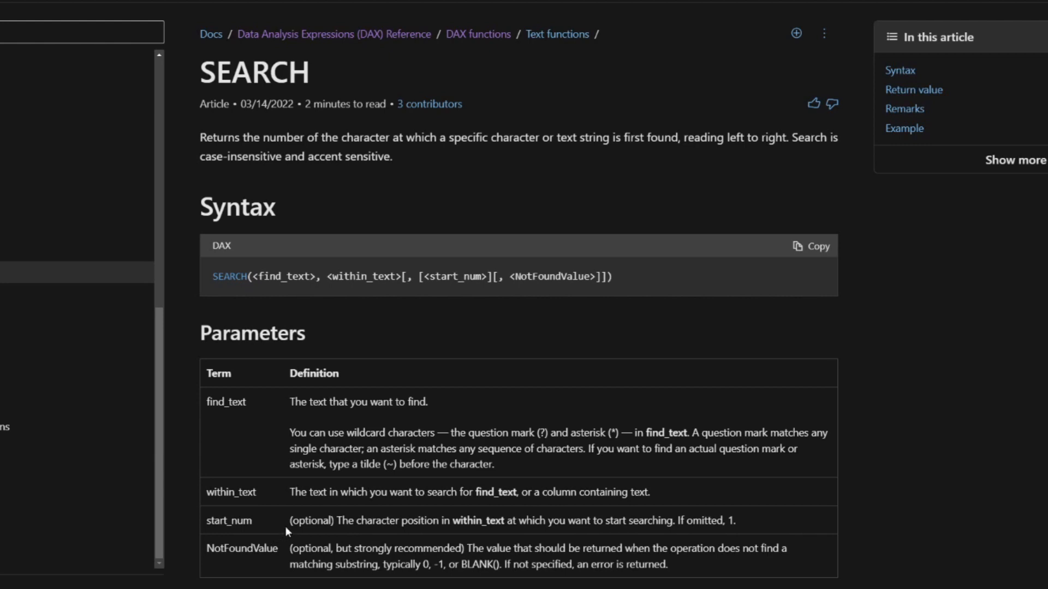
mouse_move(308, 482)
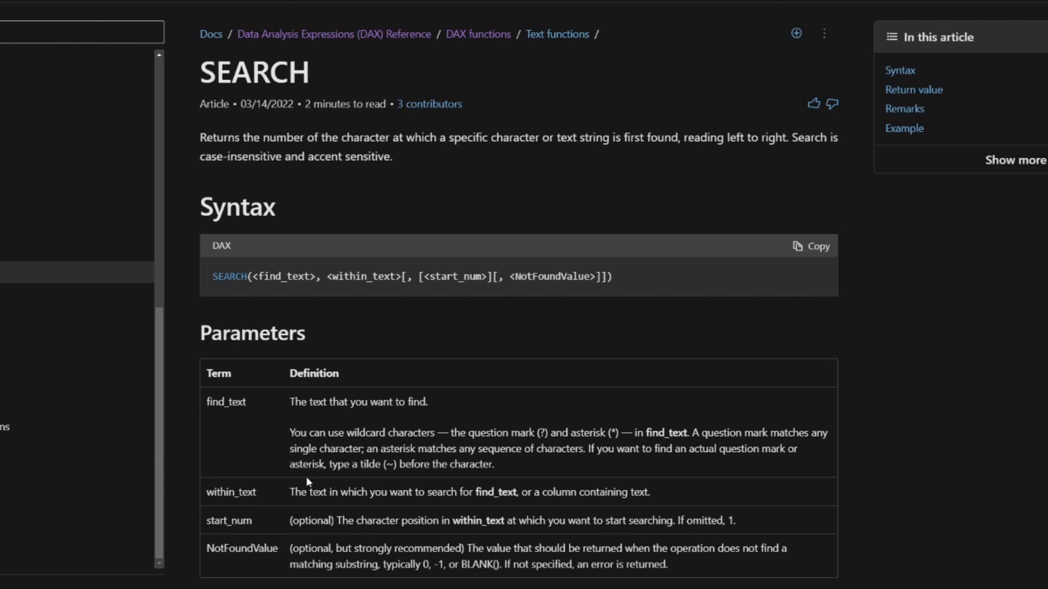
mouse_move(307, 482)
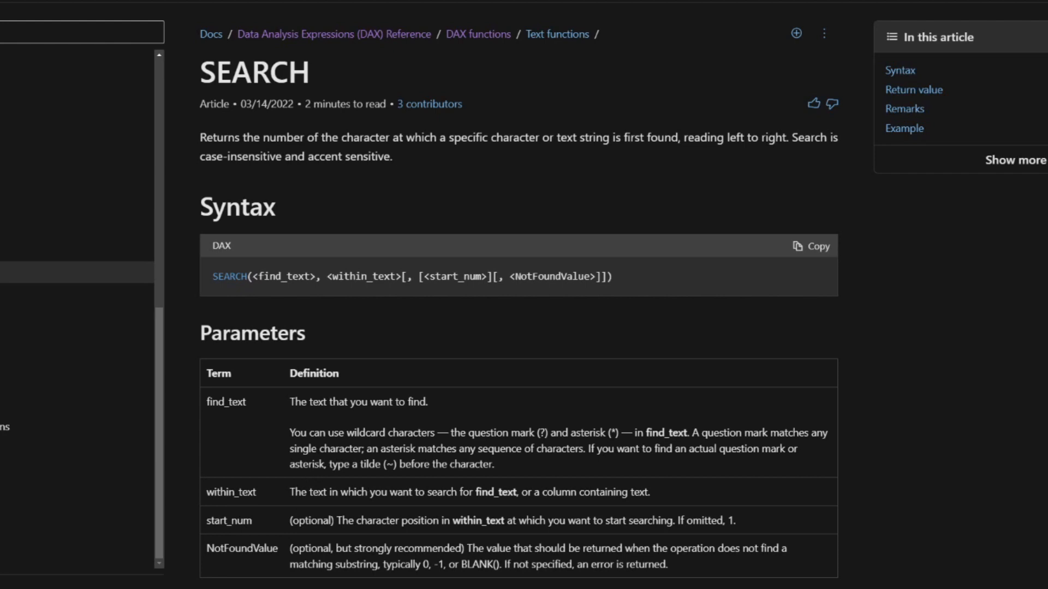
mouse_move(1008, 292)
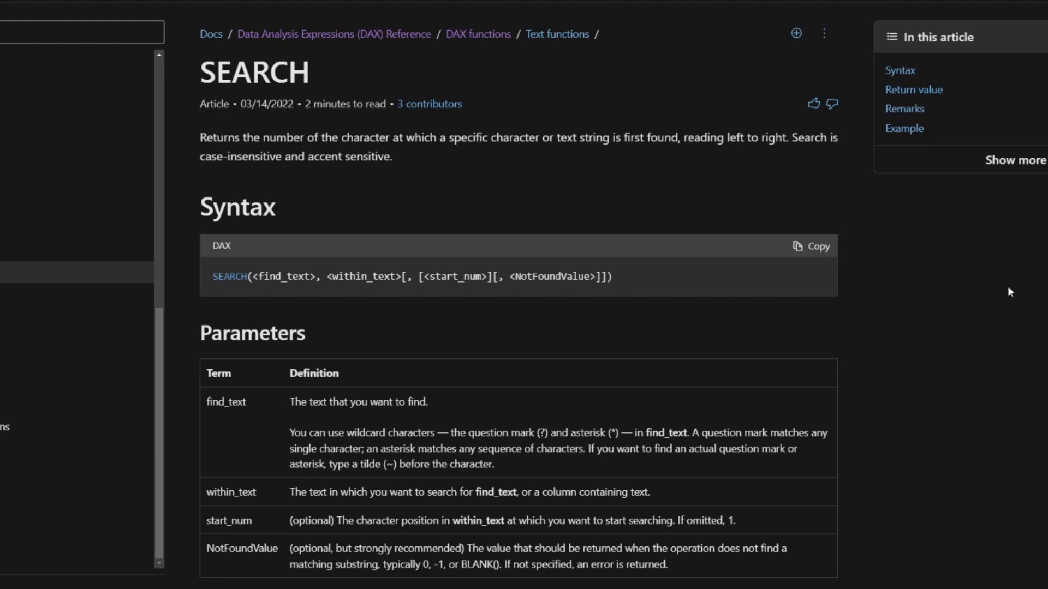
mouse_move(1028, 307)
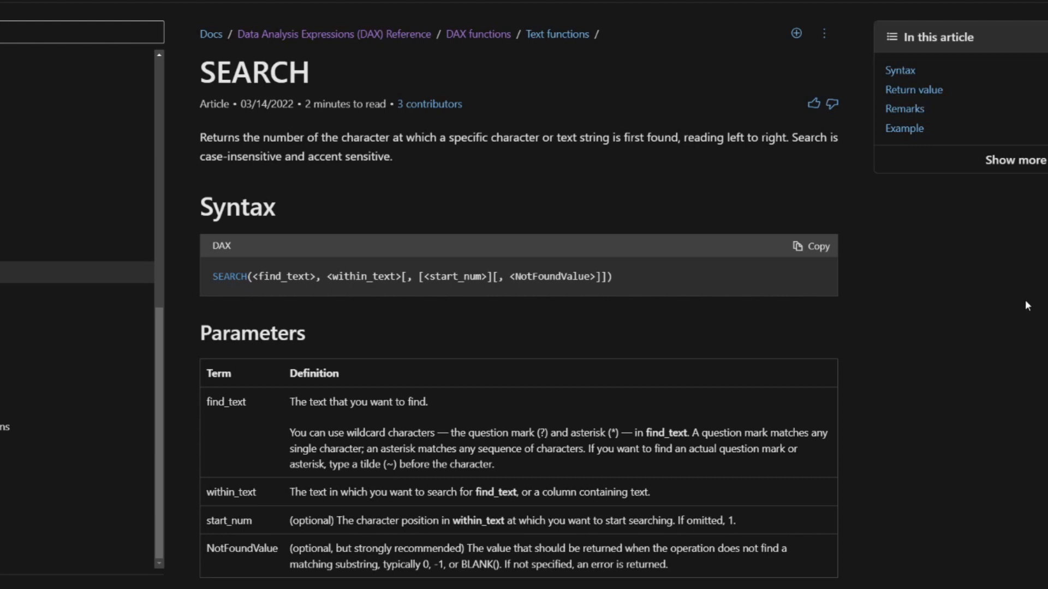
Open the DAX FIND function article and scroll down through its Return value and Remarks.
scroll(down, 3)
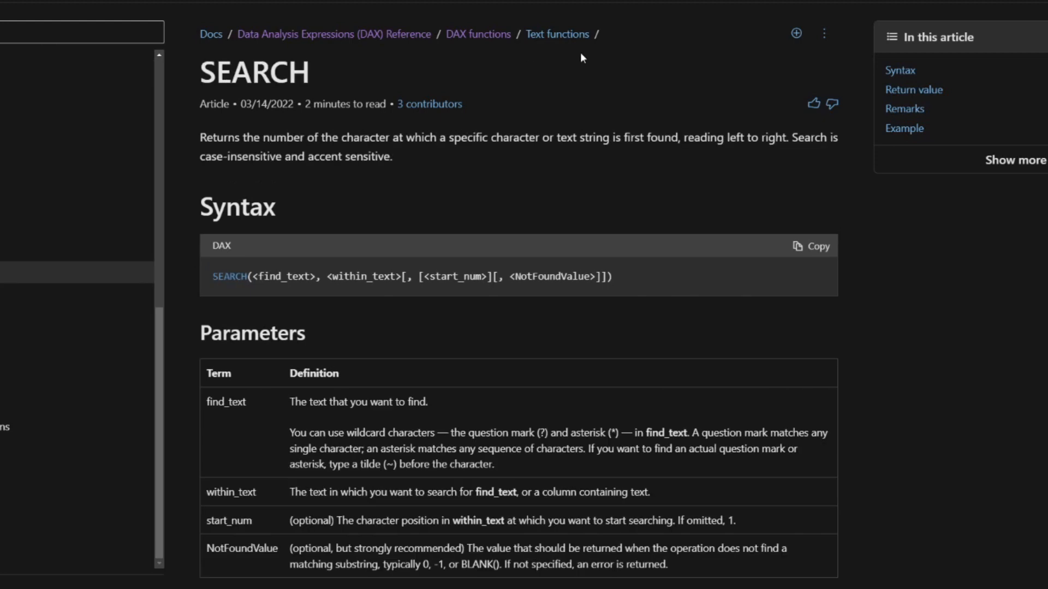
mouse_move(694, 96)
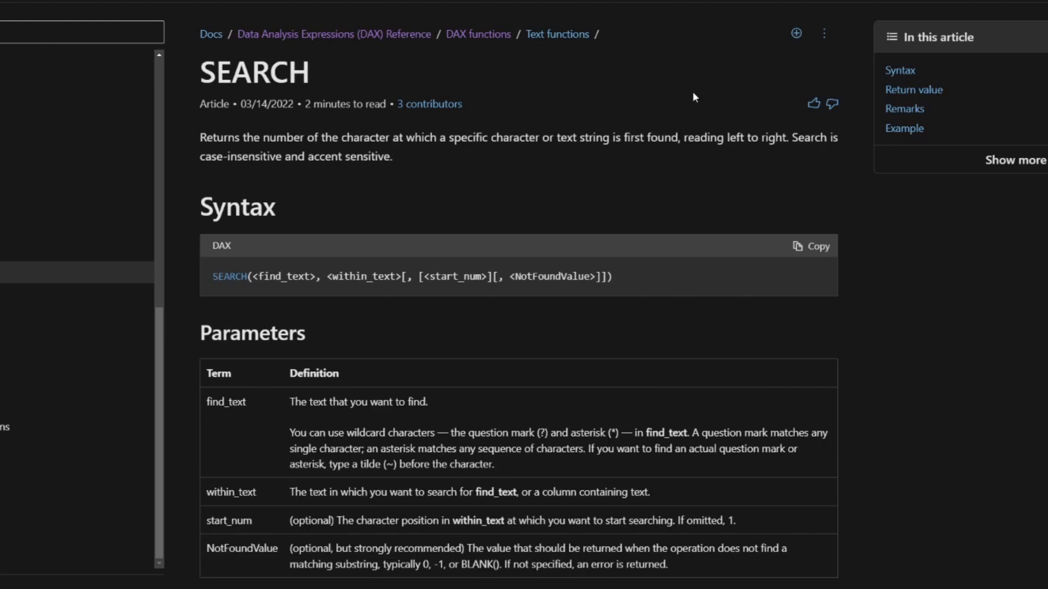
mouse_move(636, 121)
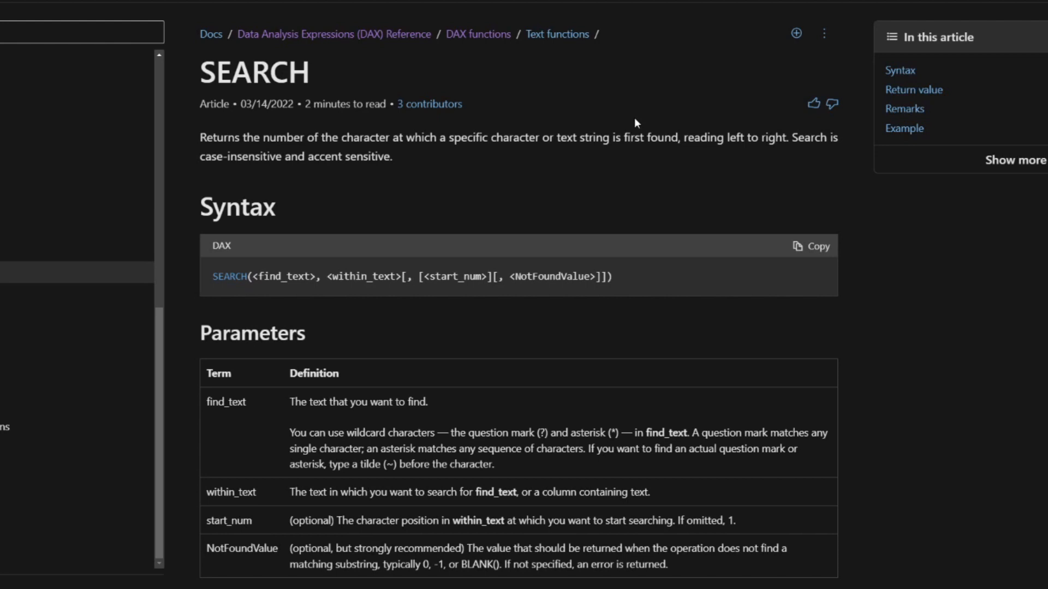
mouse_move(766, 164)
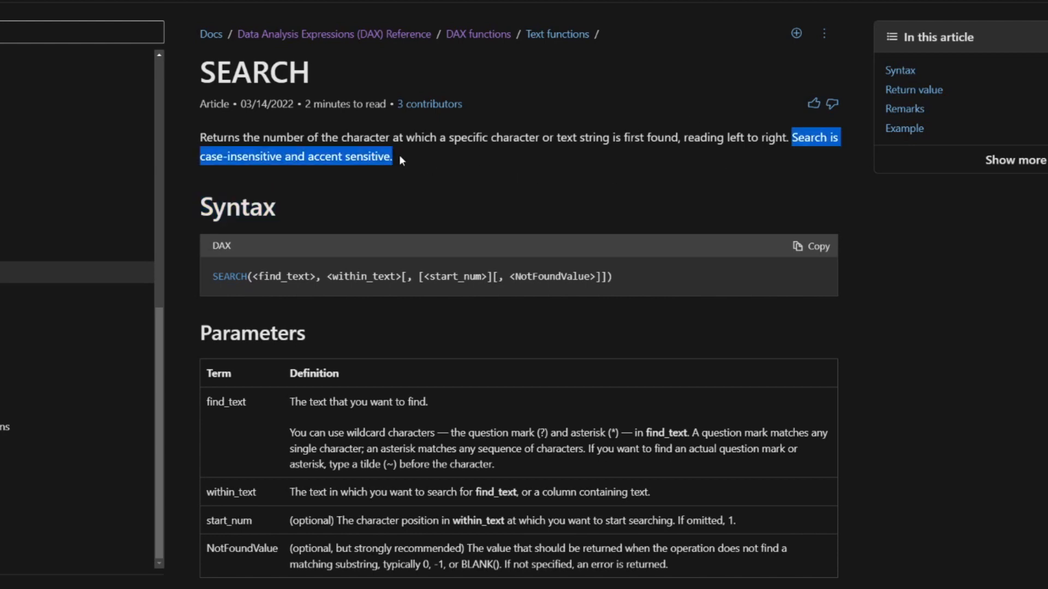
scroll(down, 3)
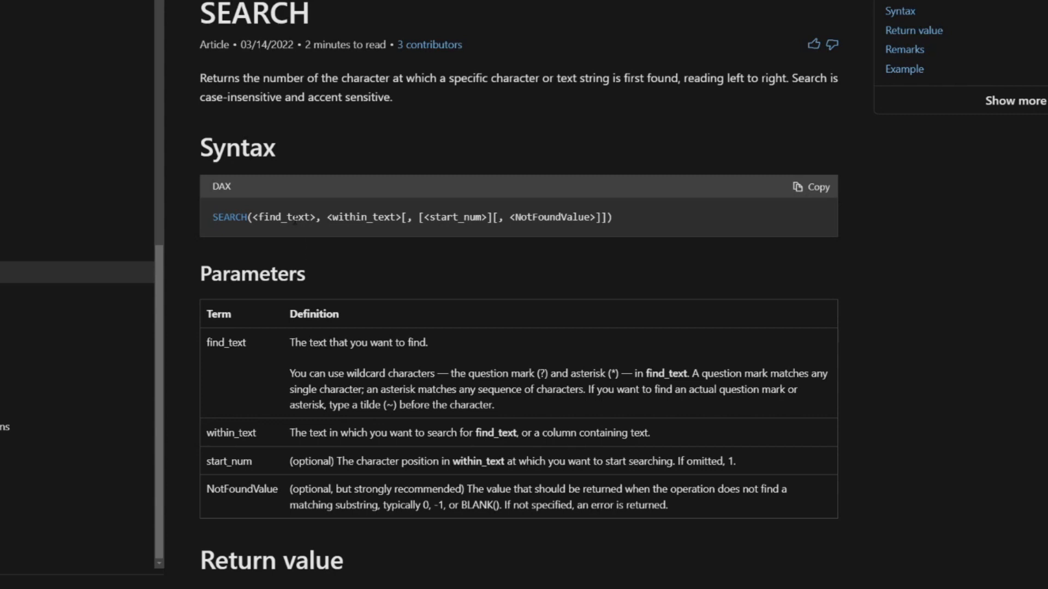
double_click(362, 217)
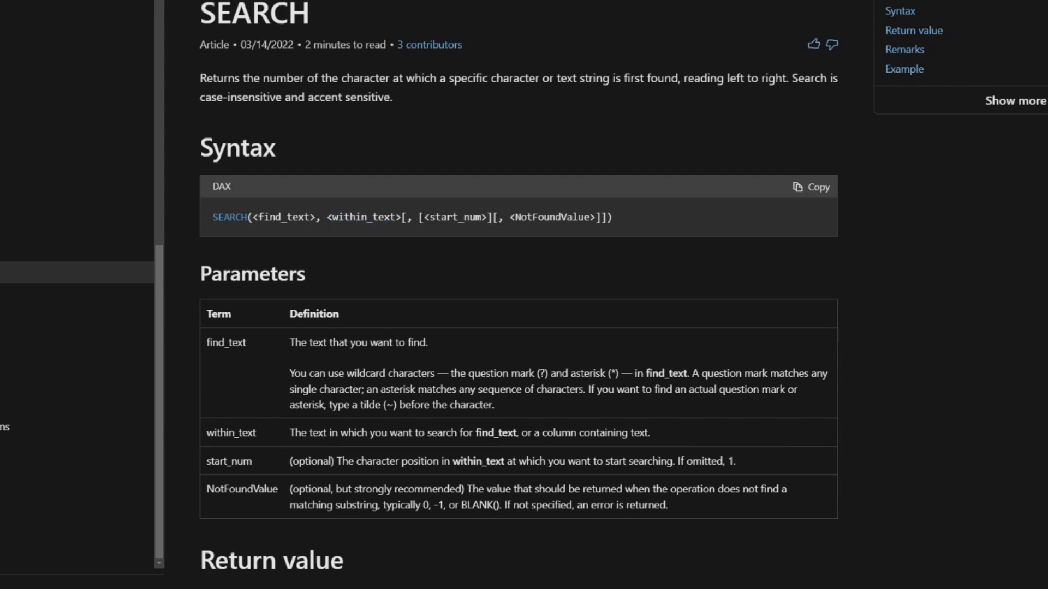
mouse_move(561, 231)
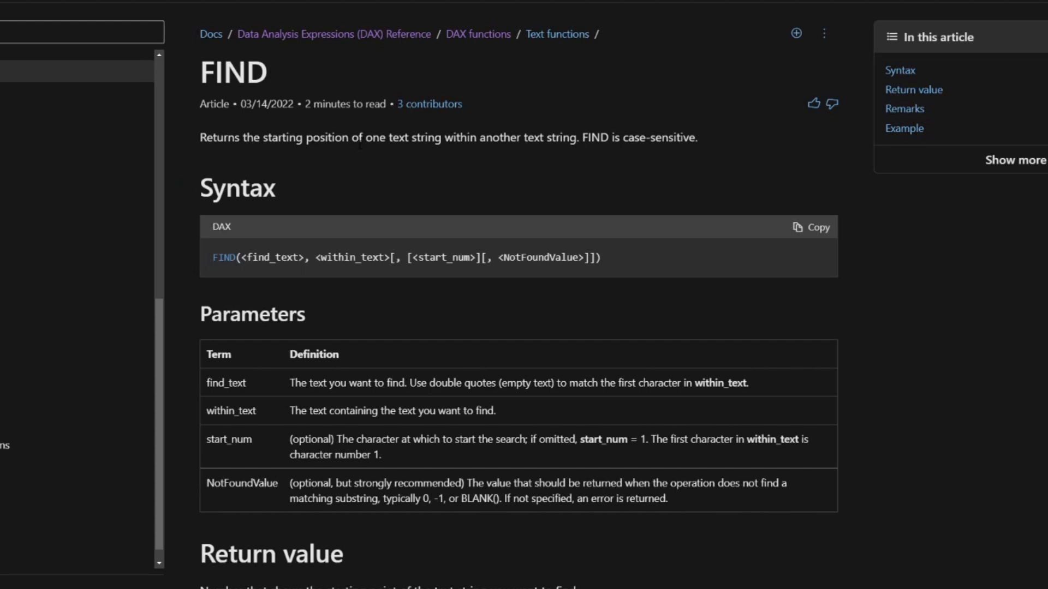
mouse_move(377, 159)
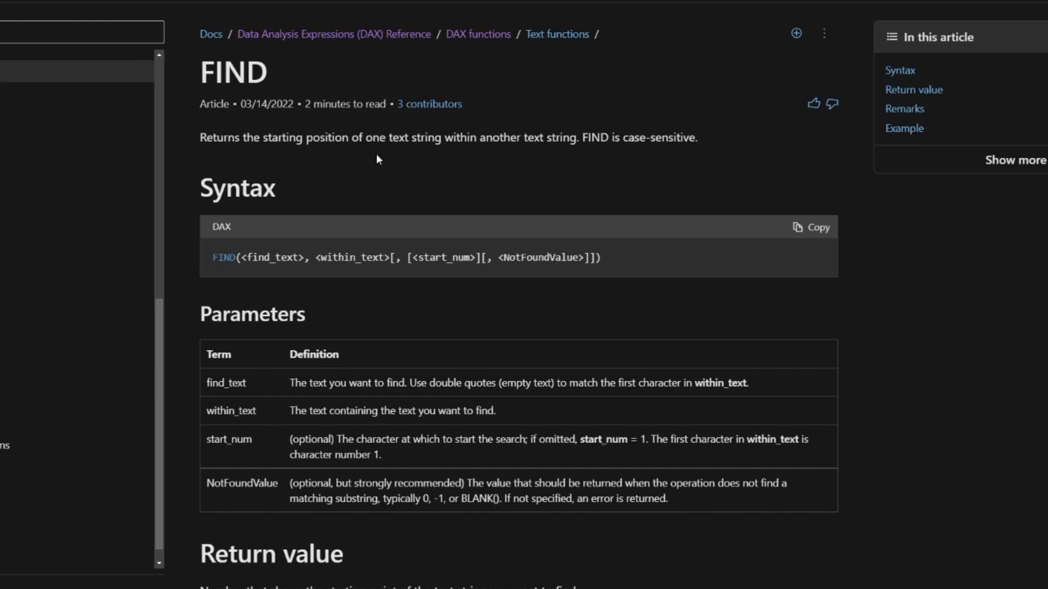
mouse_move(374, 163)
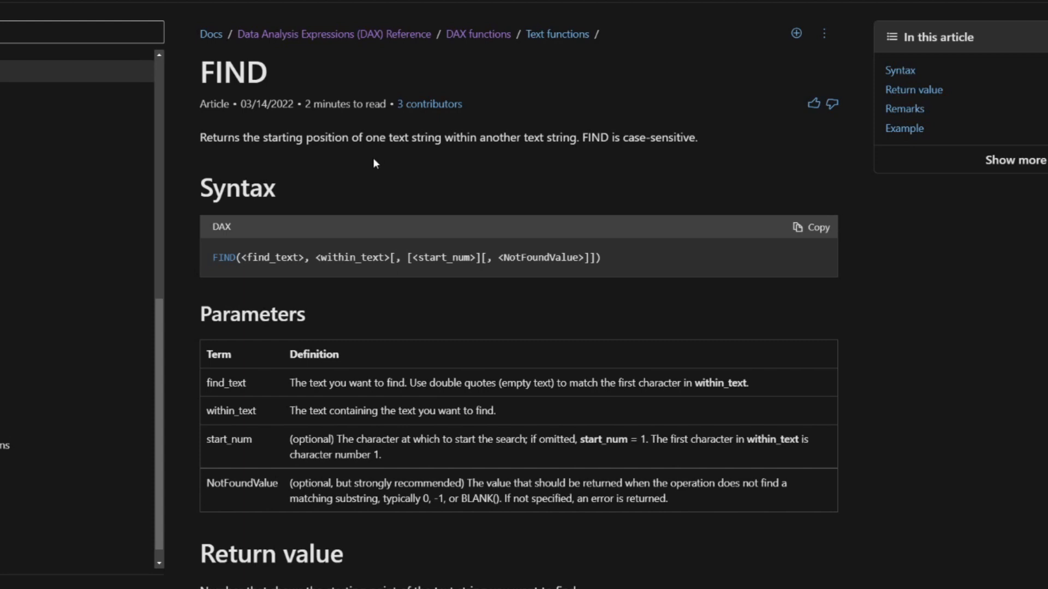
mouse_move(810, 344)
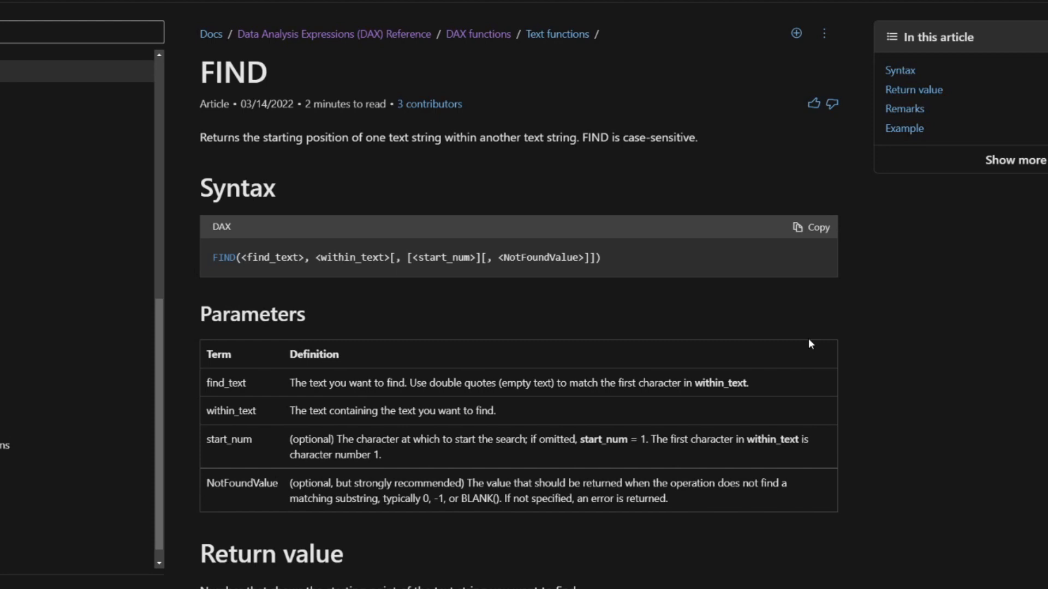
mouse_move(337, 283)
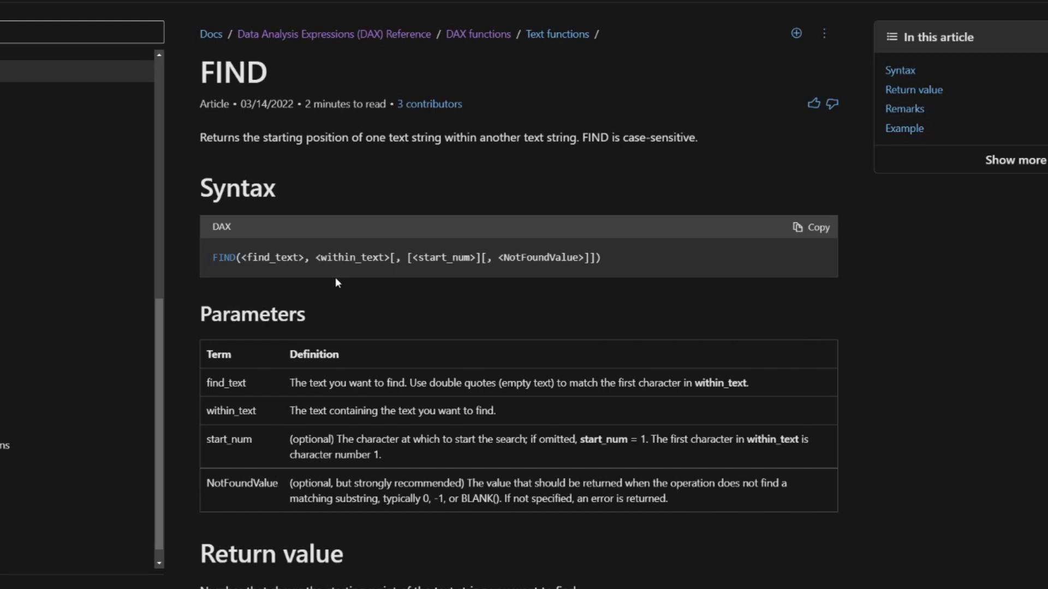
mouse_move(236, 214)
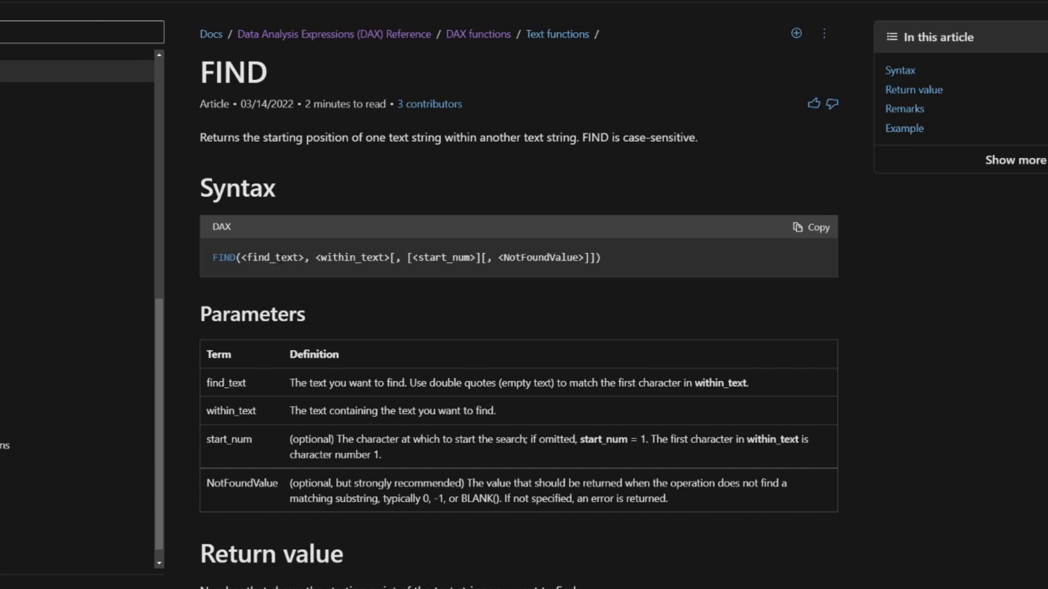
double_click(353, 258)
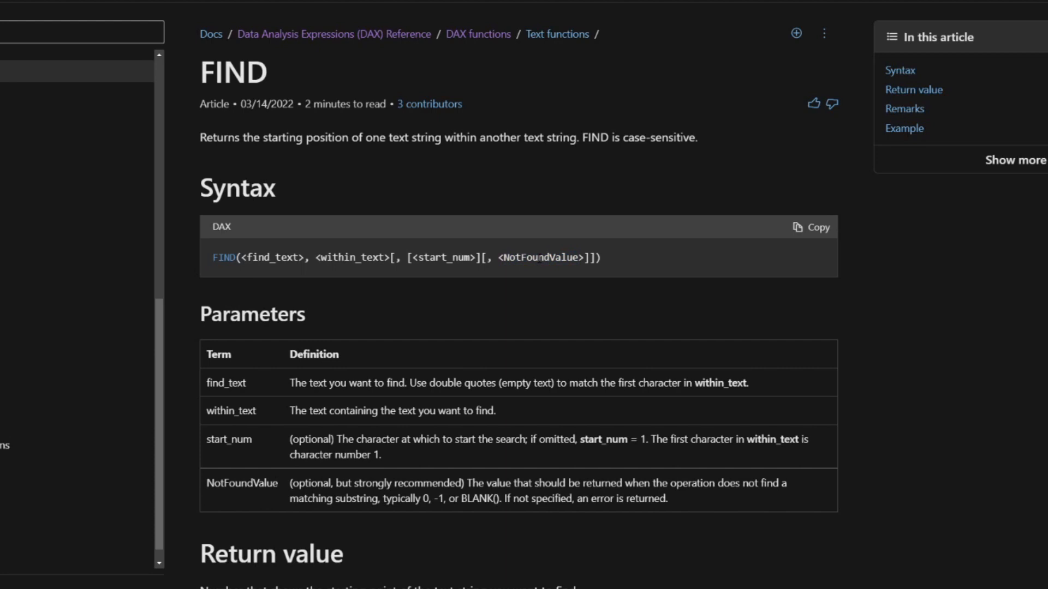
scroll(down, 3)
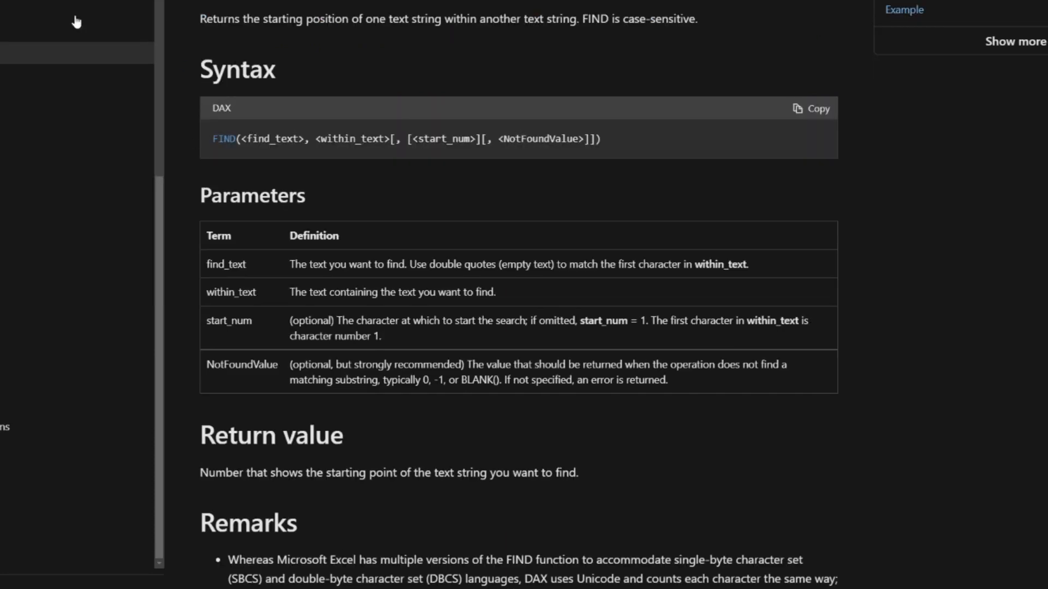
scroll(down, 3)
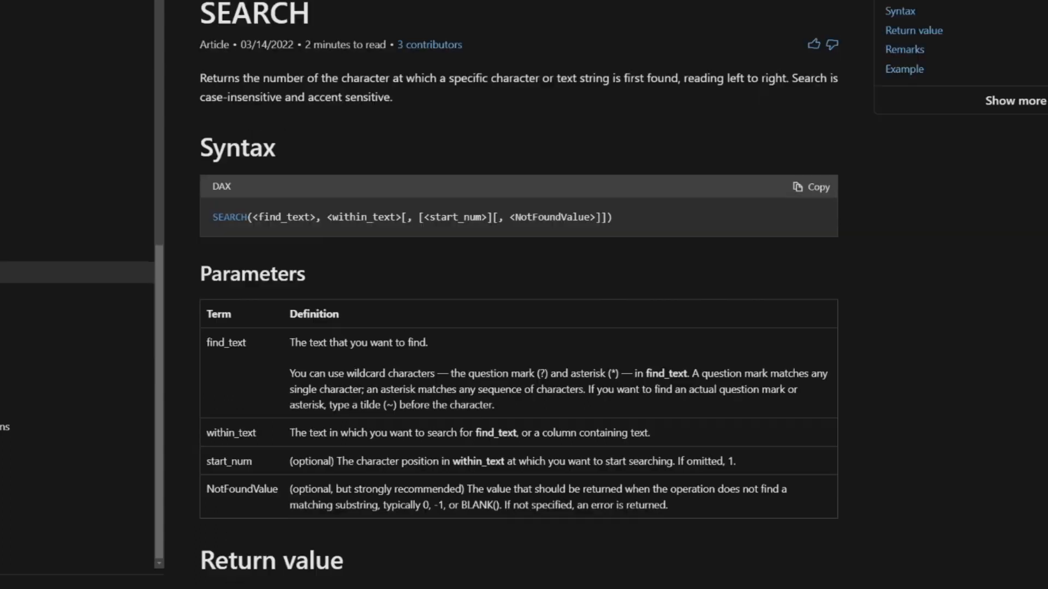
Scroll the SEARCH article down to its Return value and Remarks sections.
scroll(down, 3)
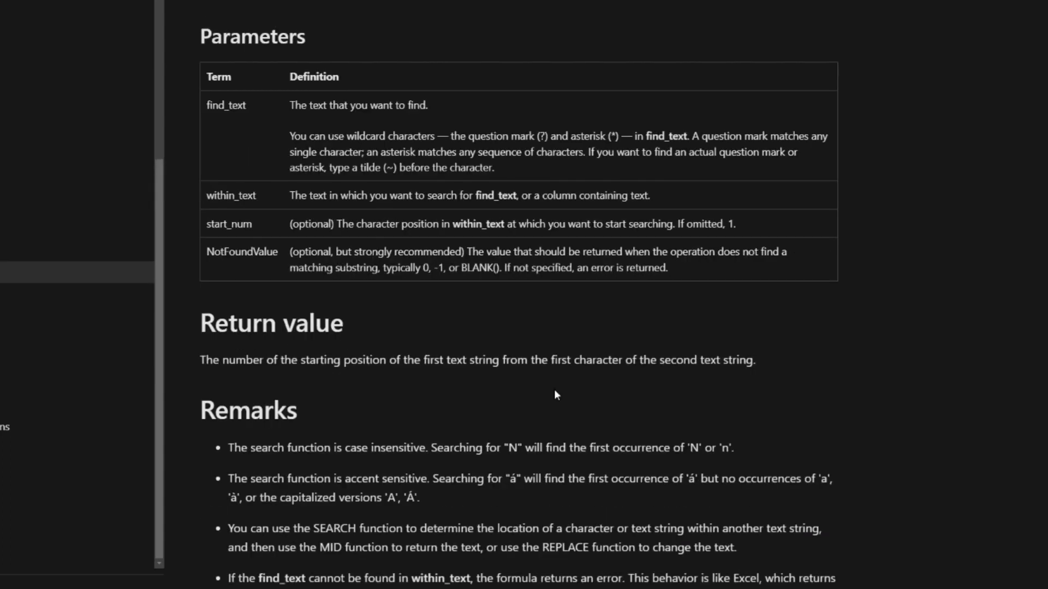
mouse_move(680, 332)
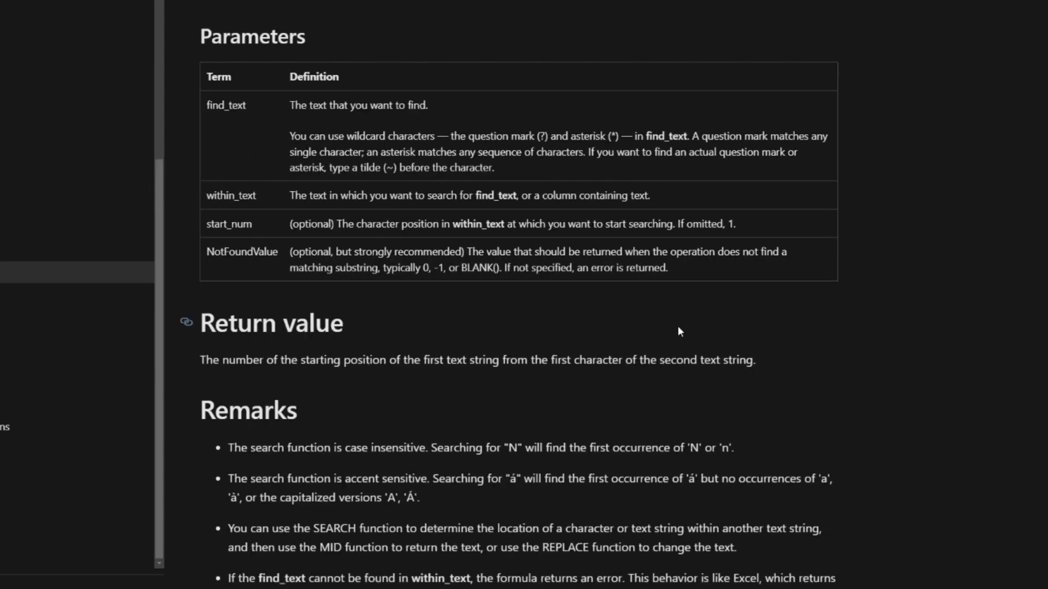
scroll(down, 3)
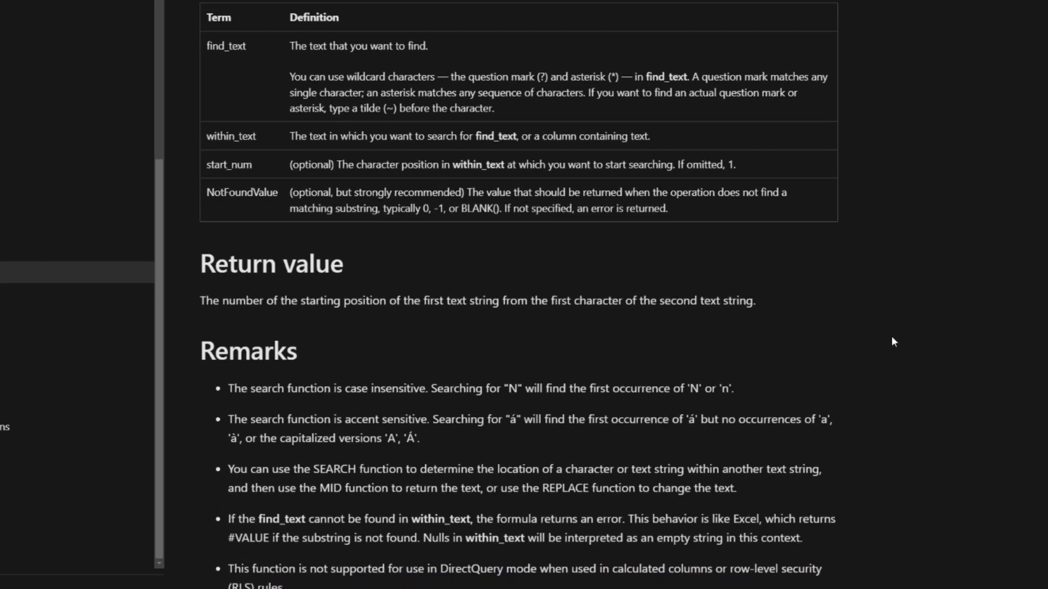
scroll(down, 3)
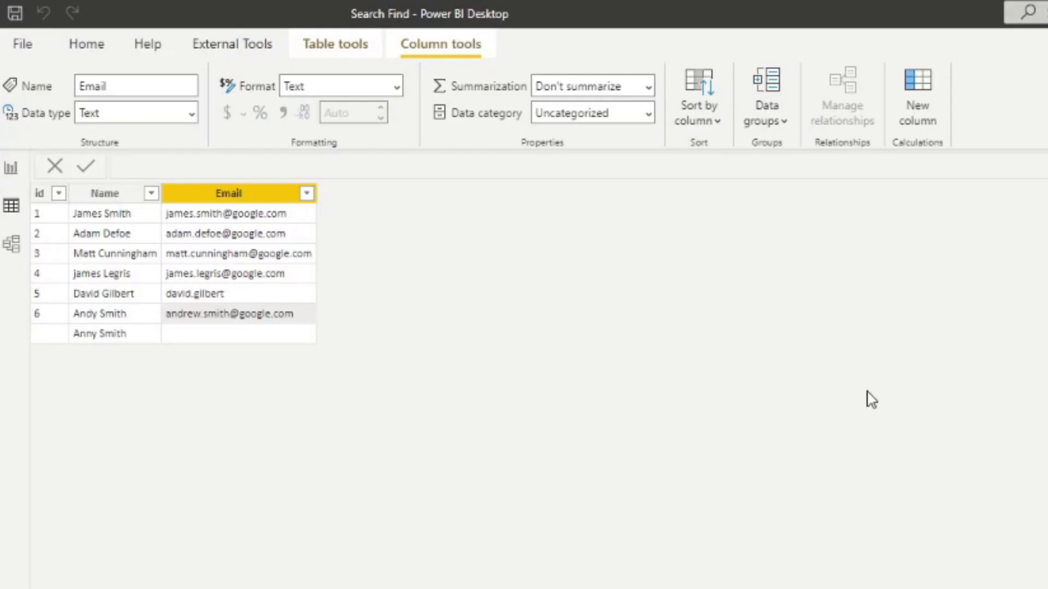
mouse_move(870, 387)
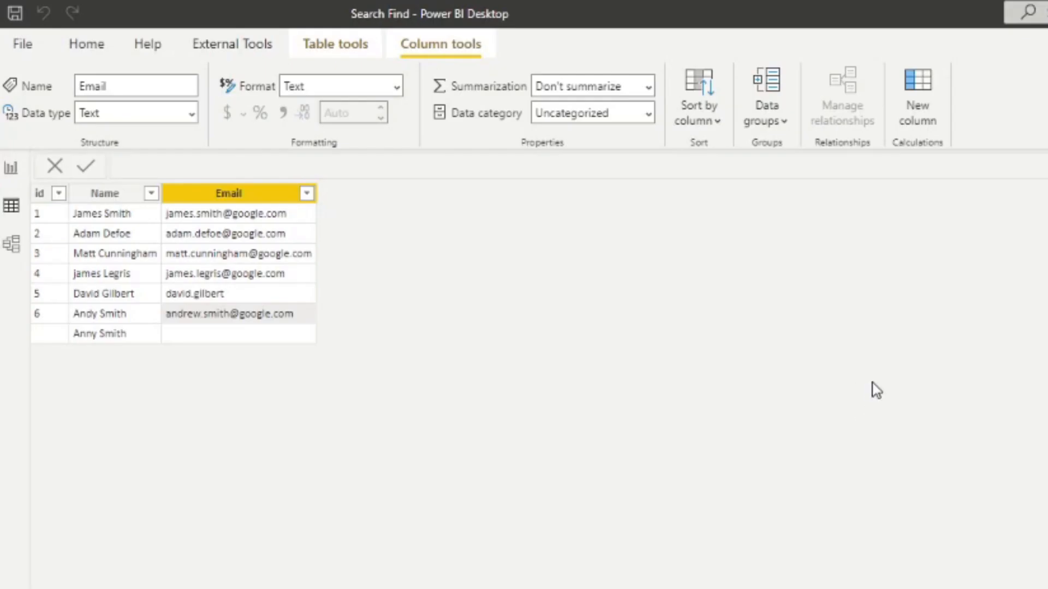
mouse_move(486, 252)
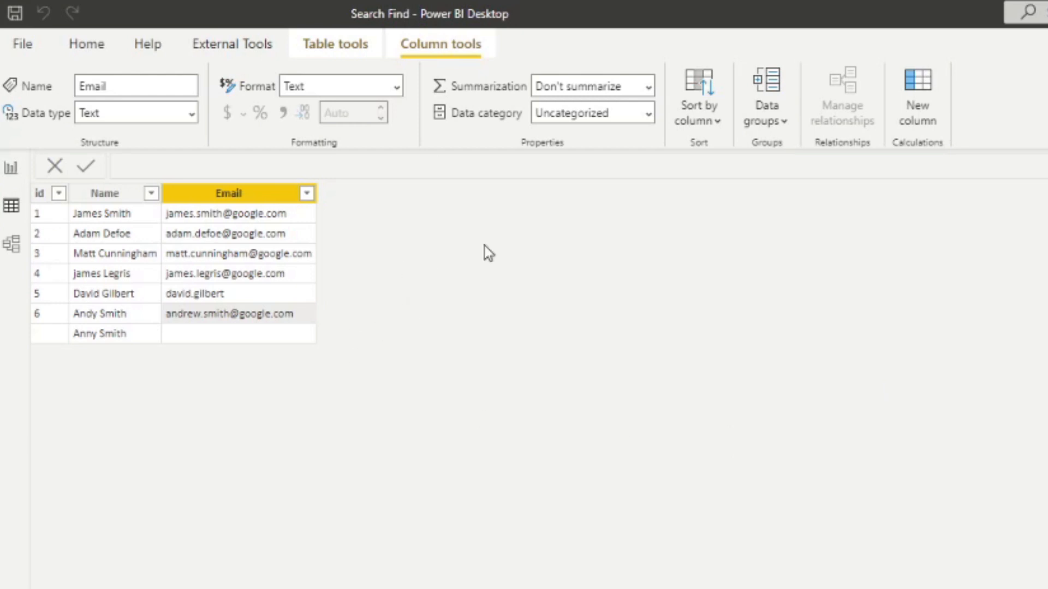
mouse_move(201, 282)
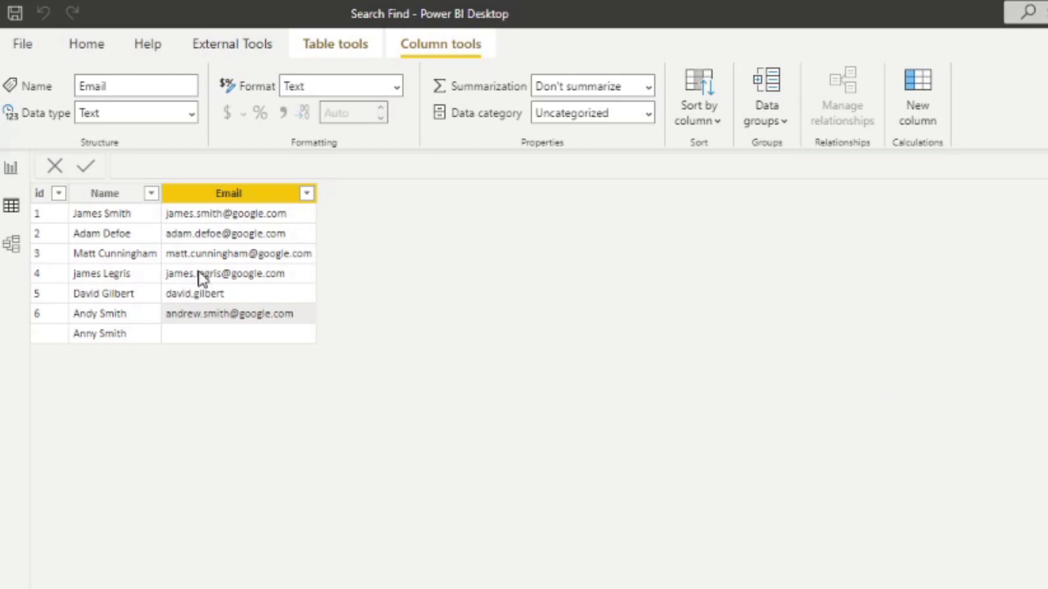
mouse_move(200, 198)
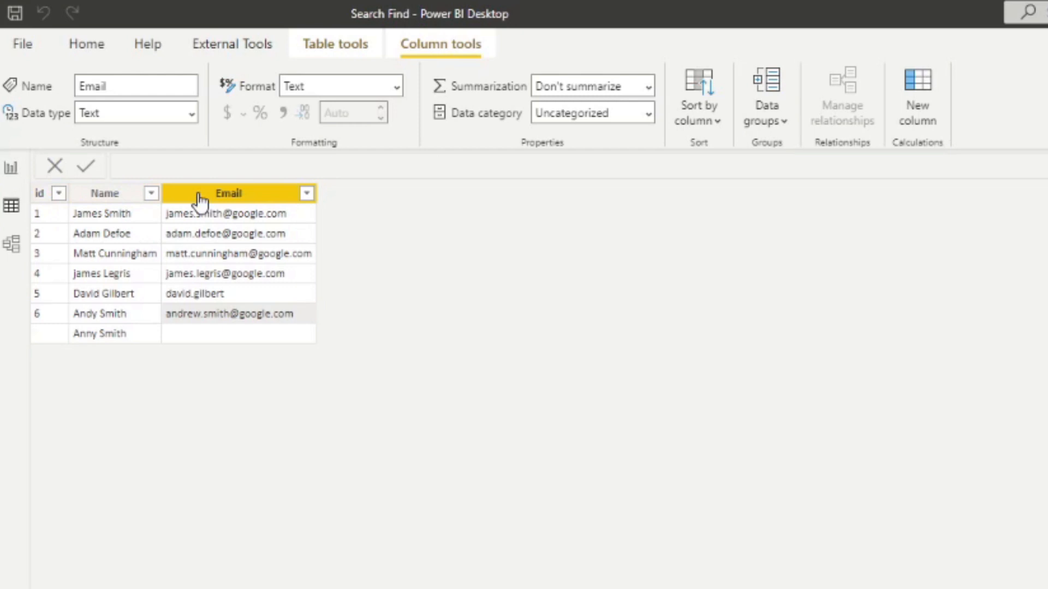
mouse_move(895, 123)
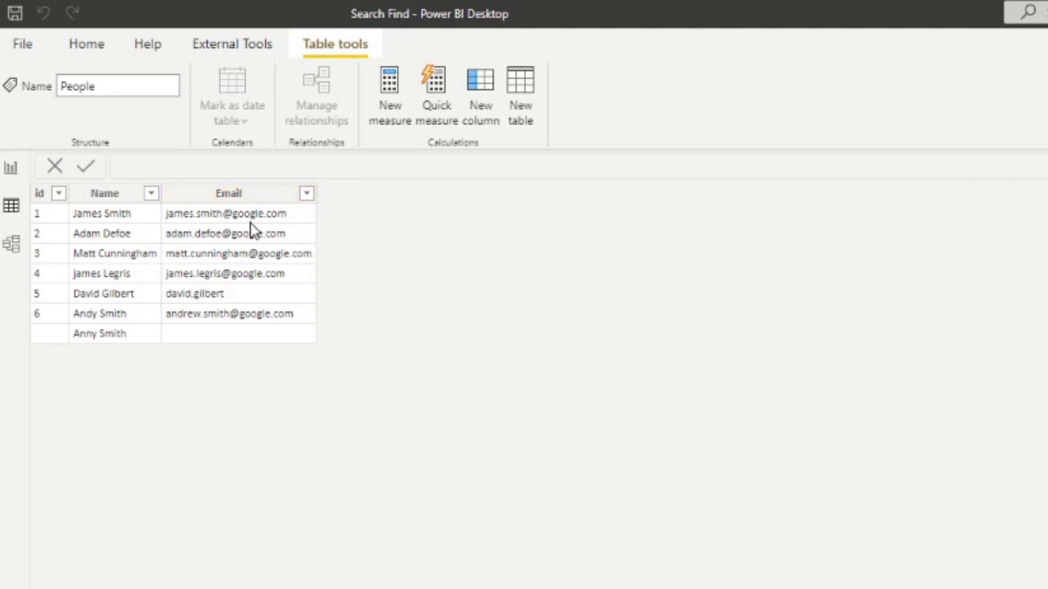
mouse_move(227, 225)
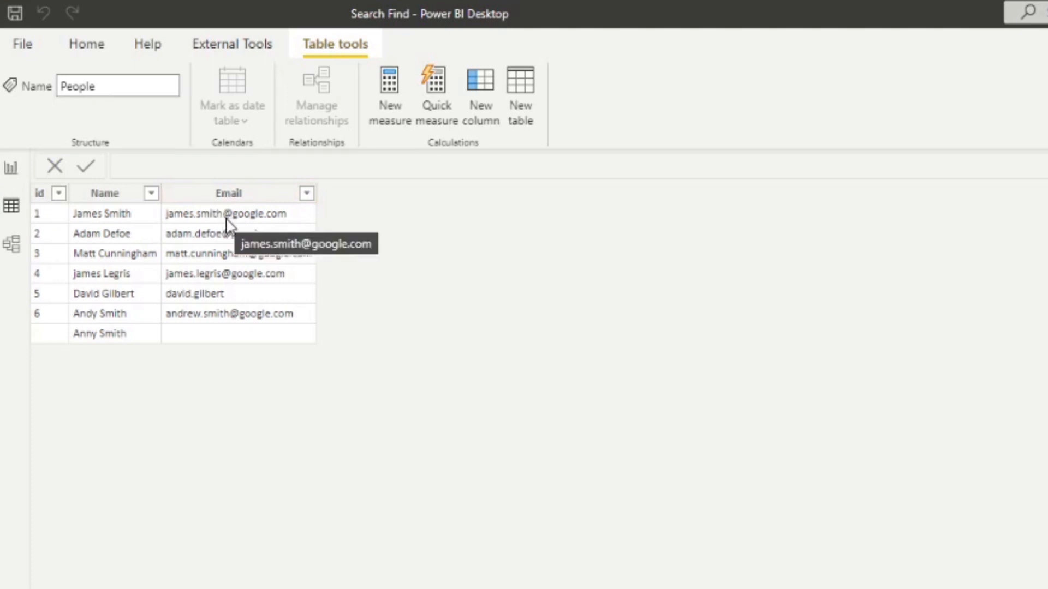
mouse_move(491, 103)
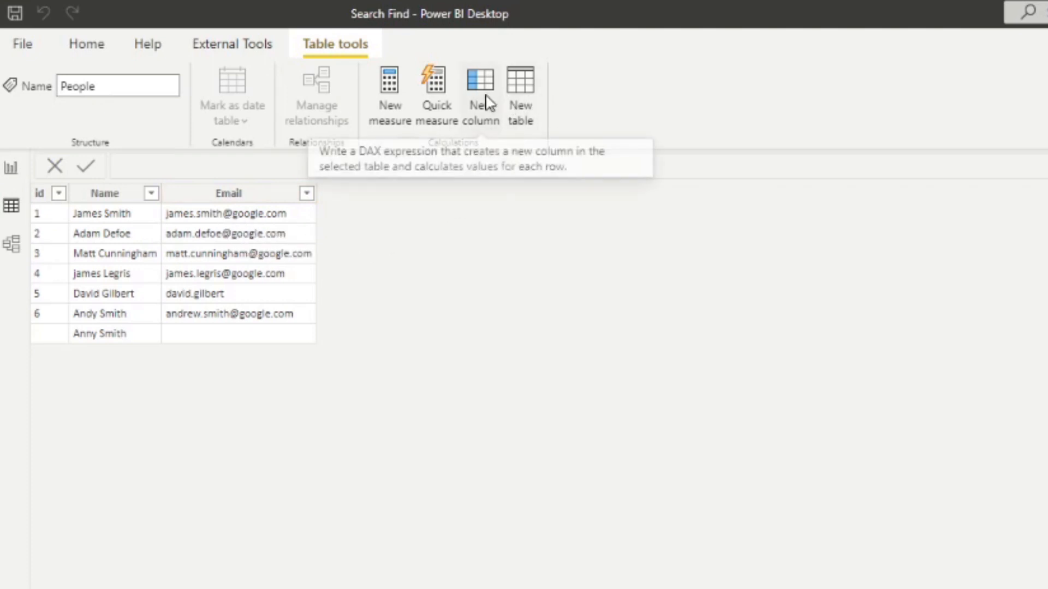
Create the calculated column SEARCH = SEARCH("@", People[Email], , BLANK()).
click(478, 85)
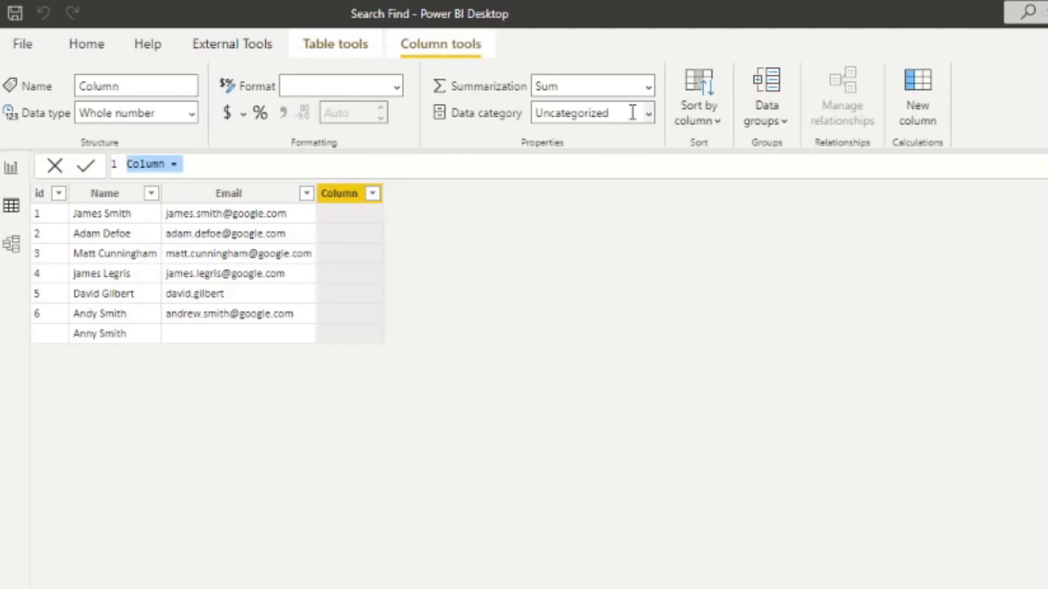
text(5)
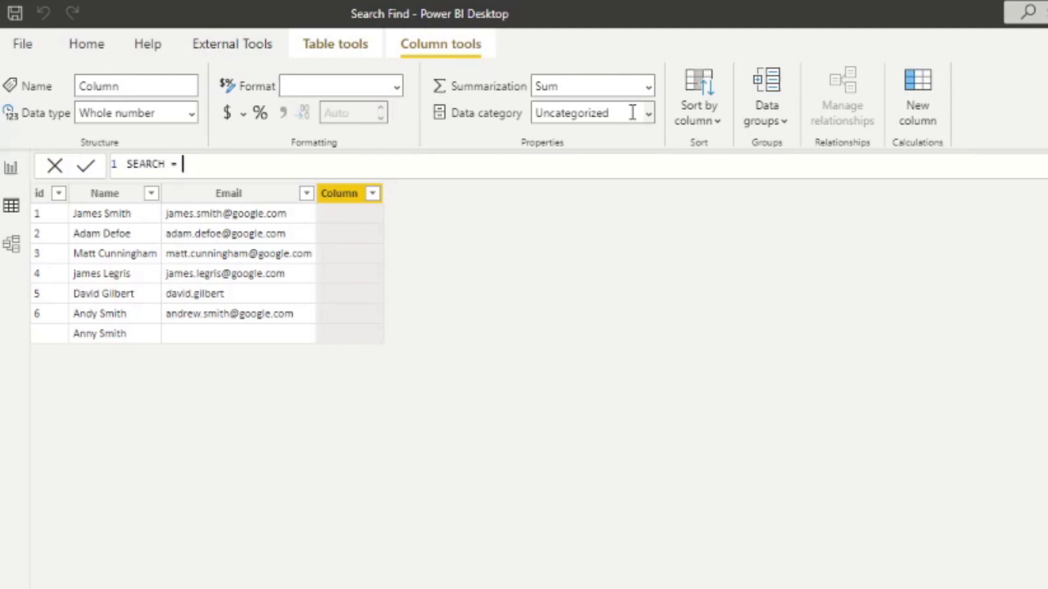
text(SEARC)
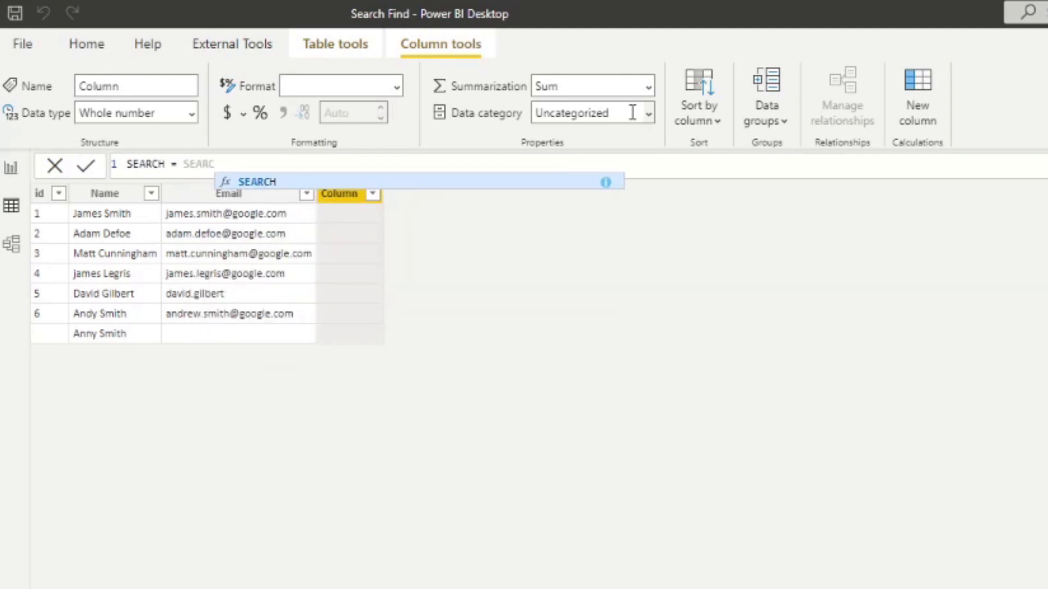
text(()
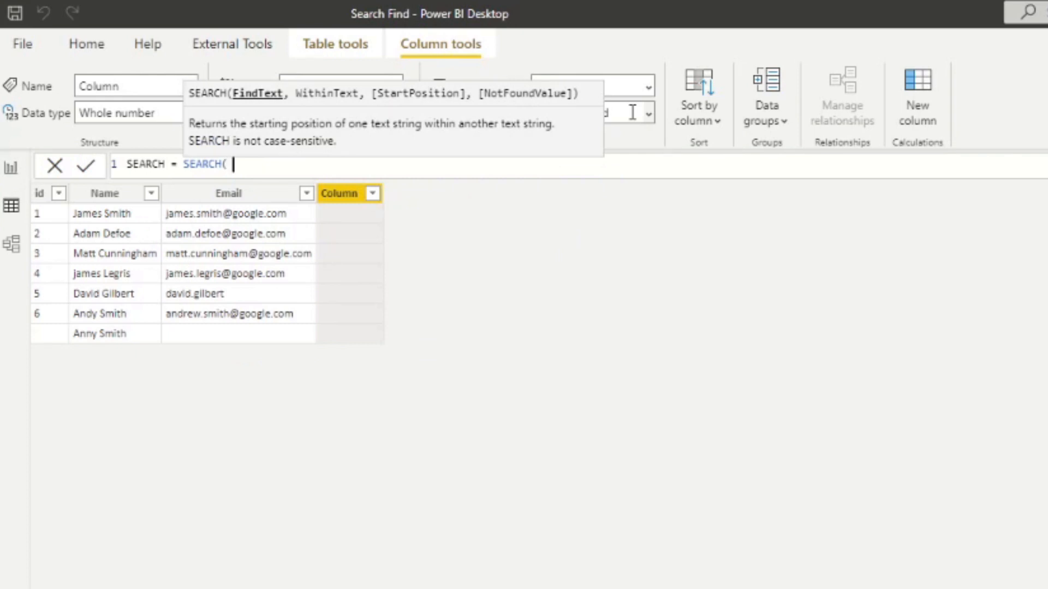
text("@", People[Email)
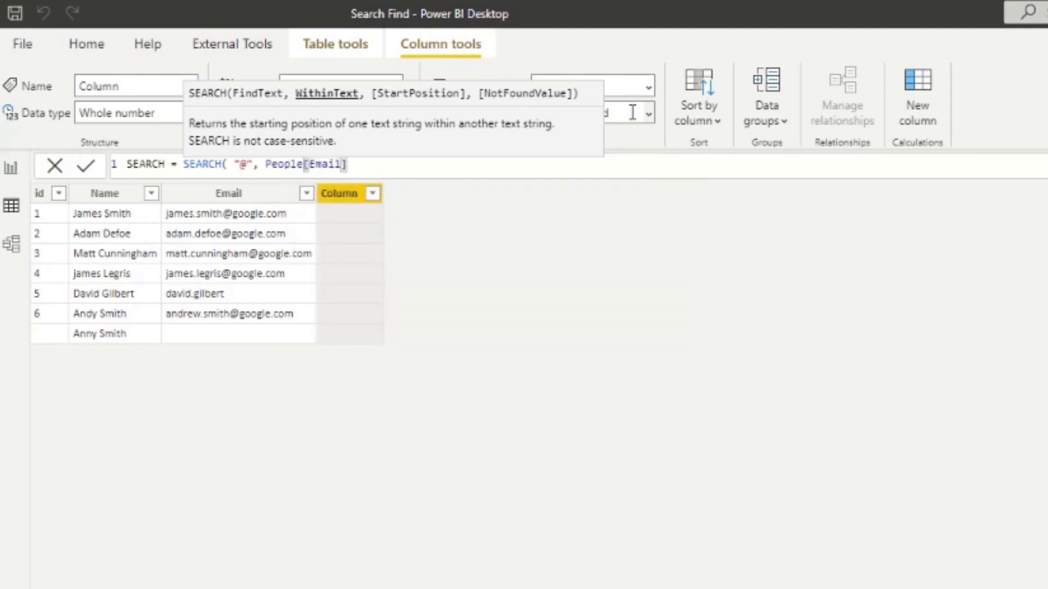
text(,)
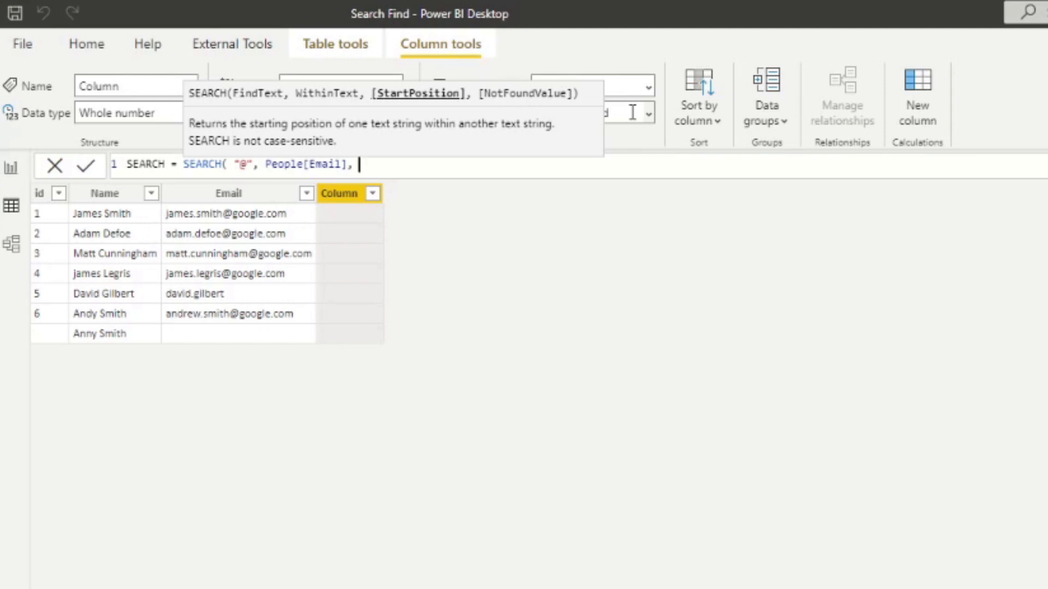
text(,)
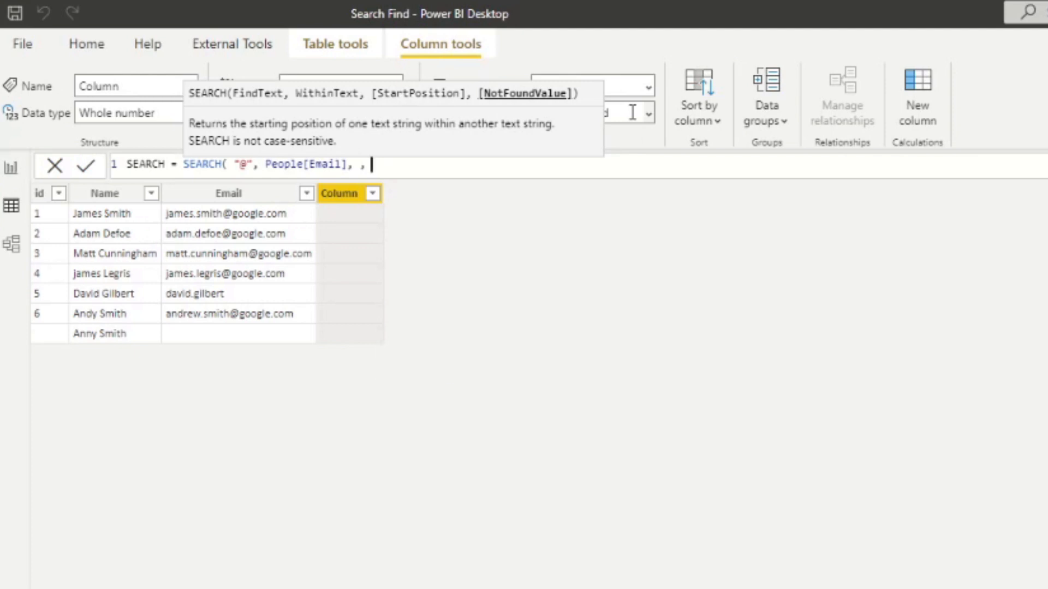
text(BLANK()
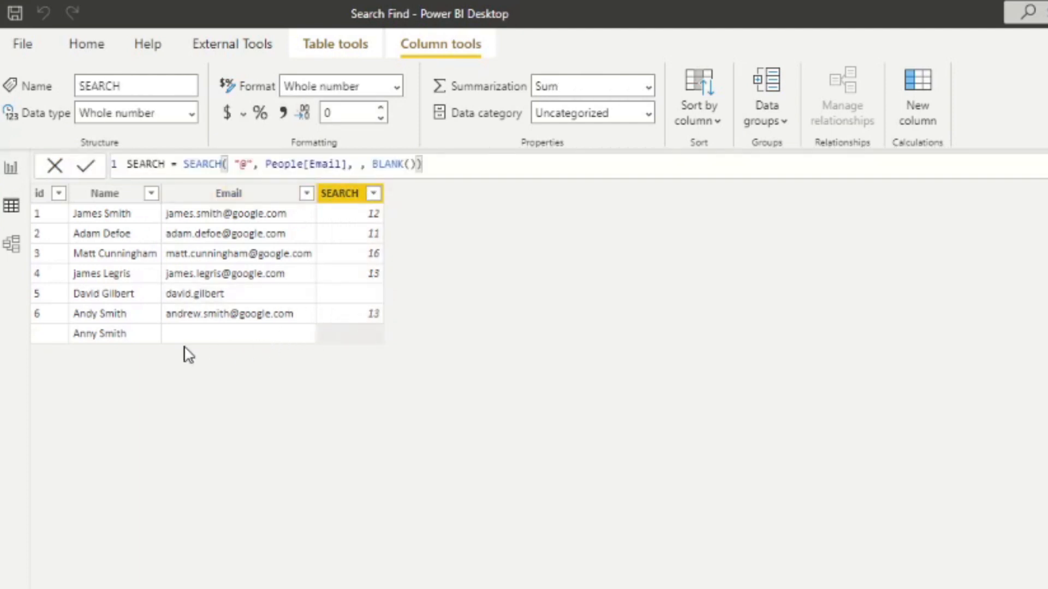
Remove BLANK() from the SEARCH formula so rows error, then start restoring the argument.
click(418, 166)
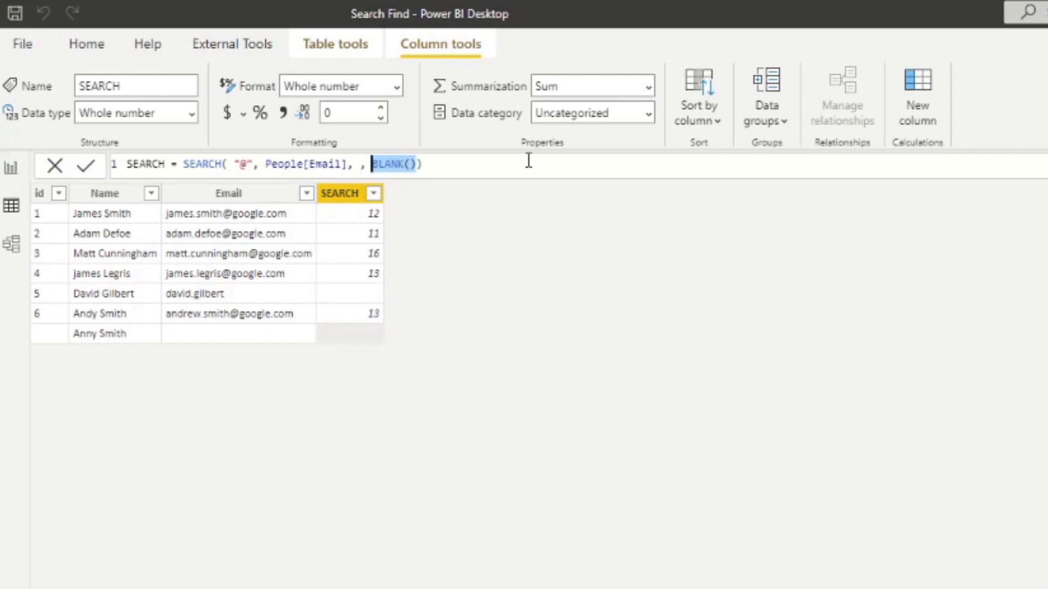
mouse_move(541, 167)
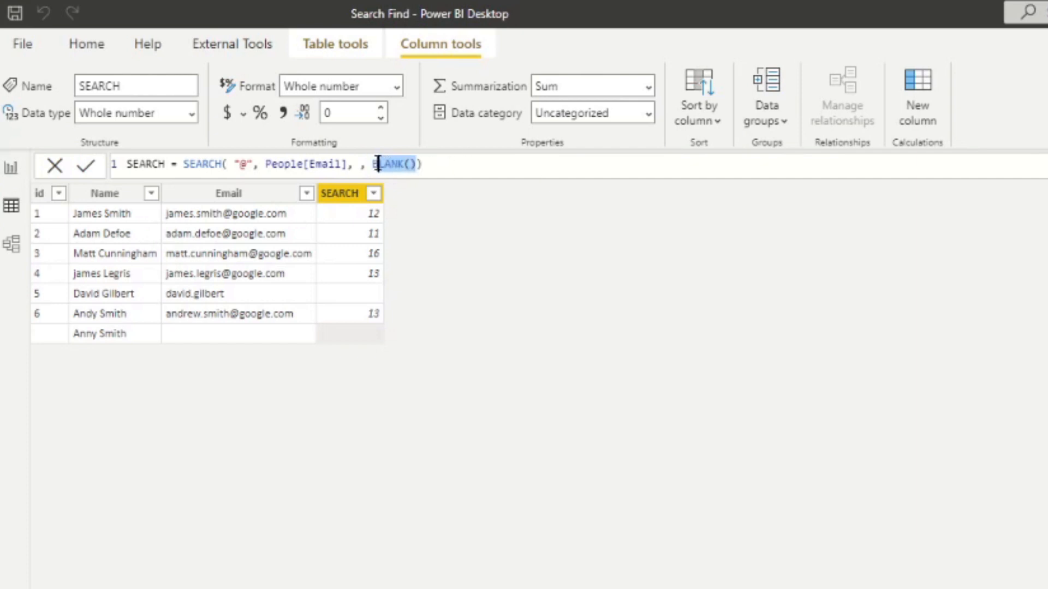
key(Delete)
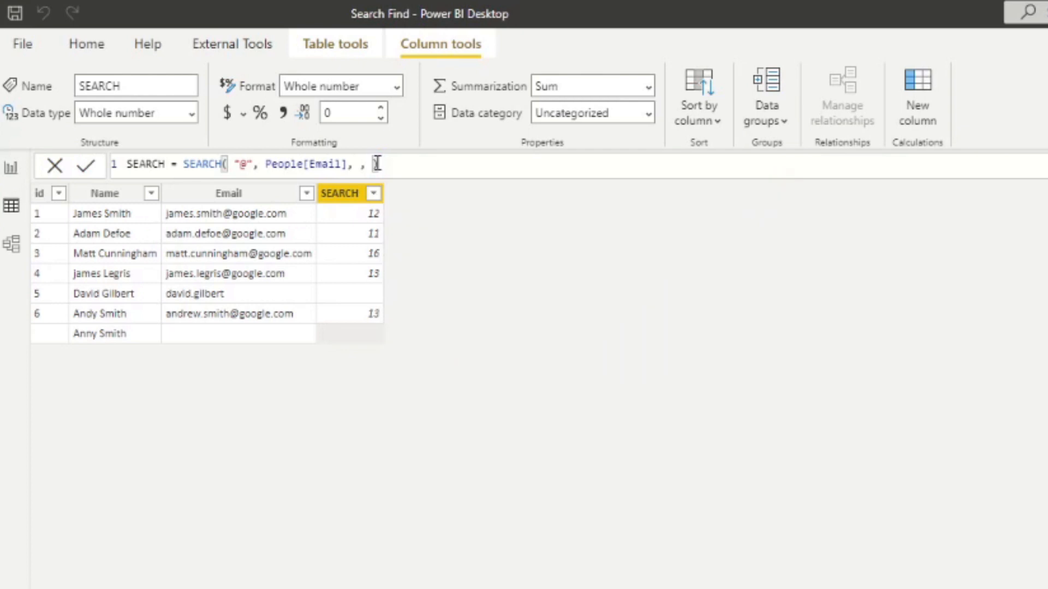
text())
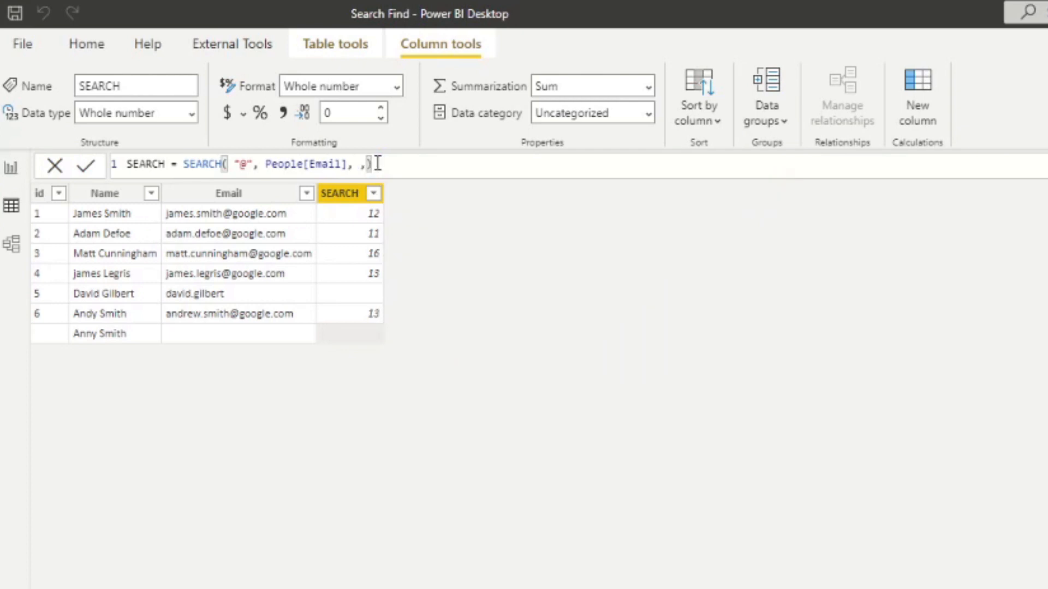
key(Enter)
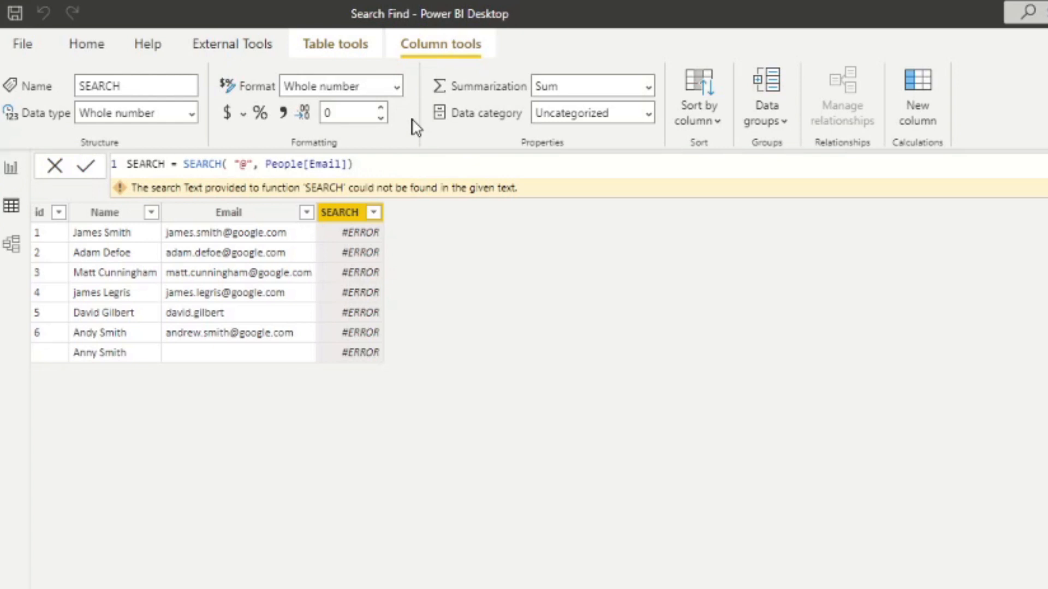
mouse_move(366, 252)
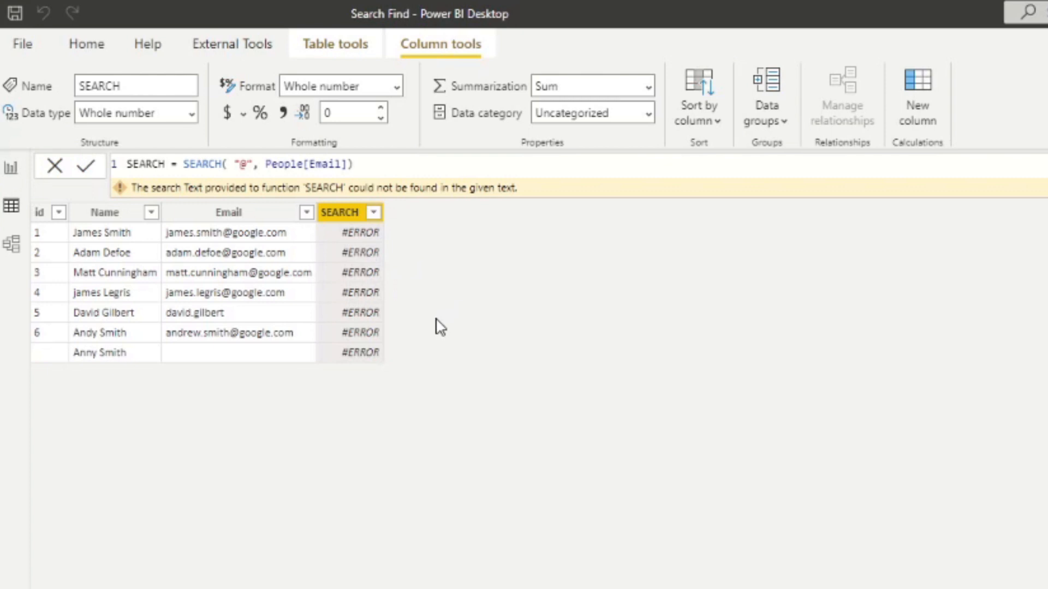
click(350, 164)
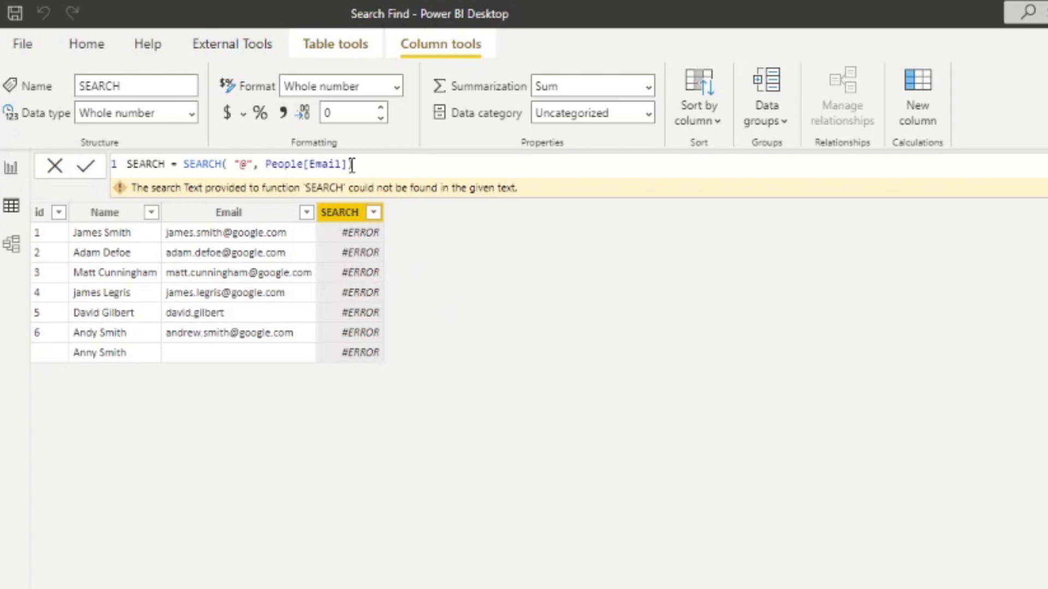
text(, , BLANK()
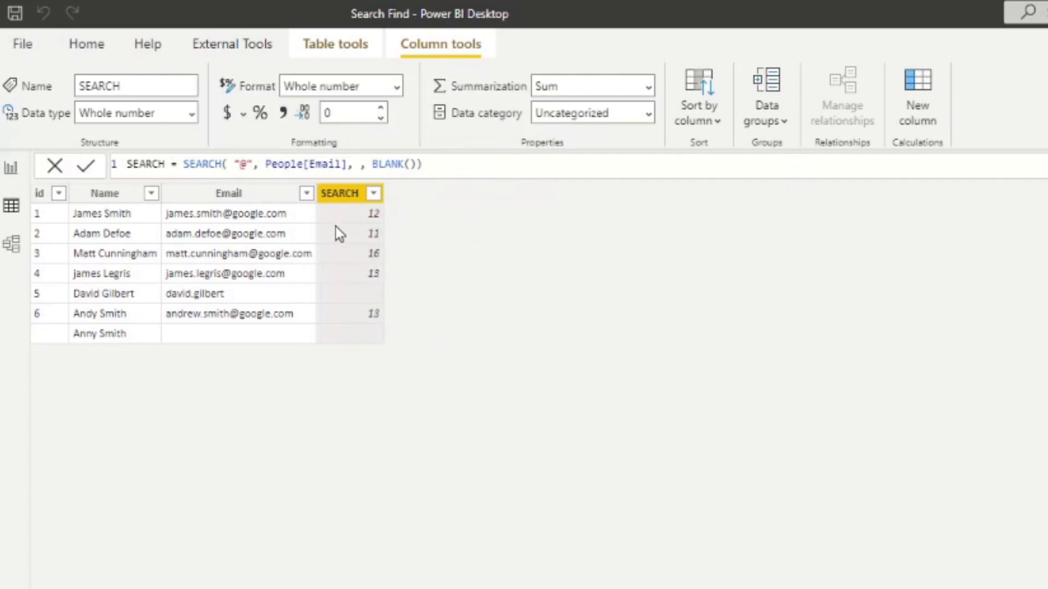
mouse_move(420, 210)
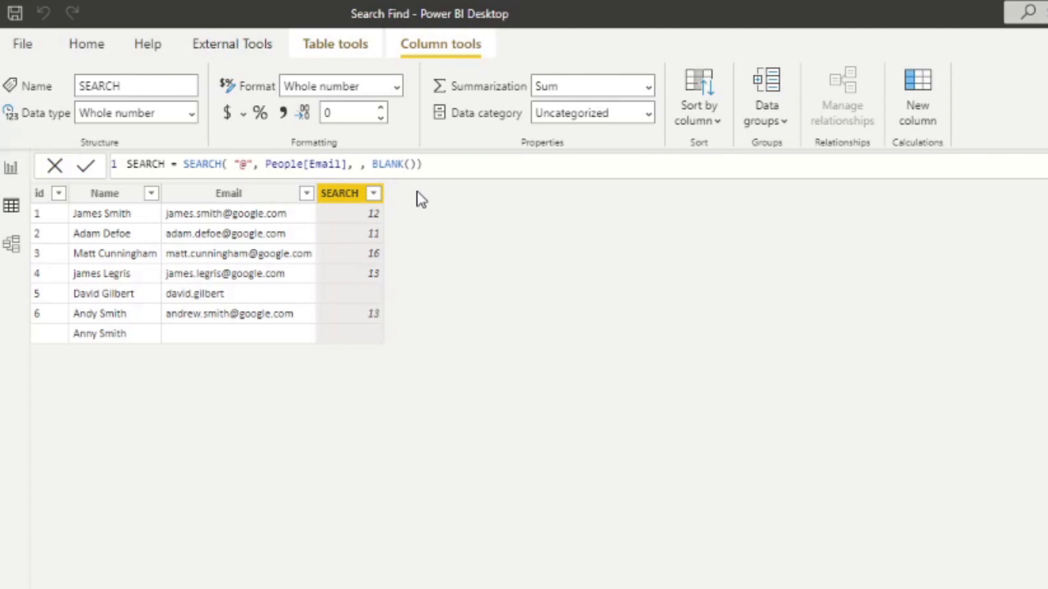
mouse_move(214, 248)
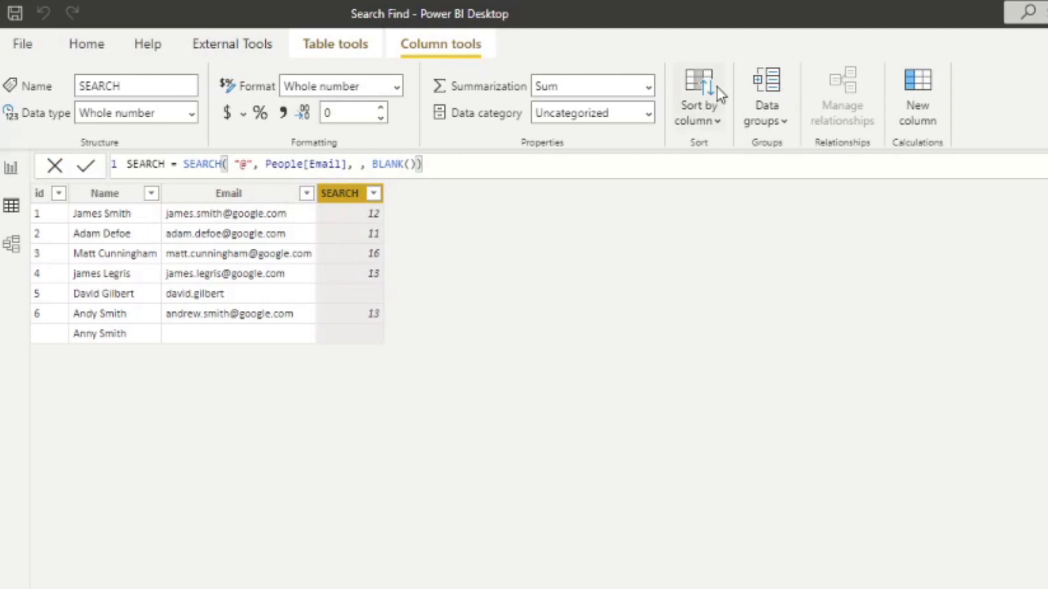
Add a FIND column reusing the SEARCH formula with FIND replacing SEARCH.
click(918, 87)
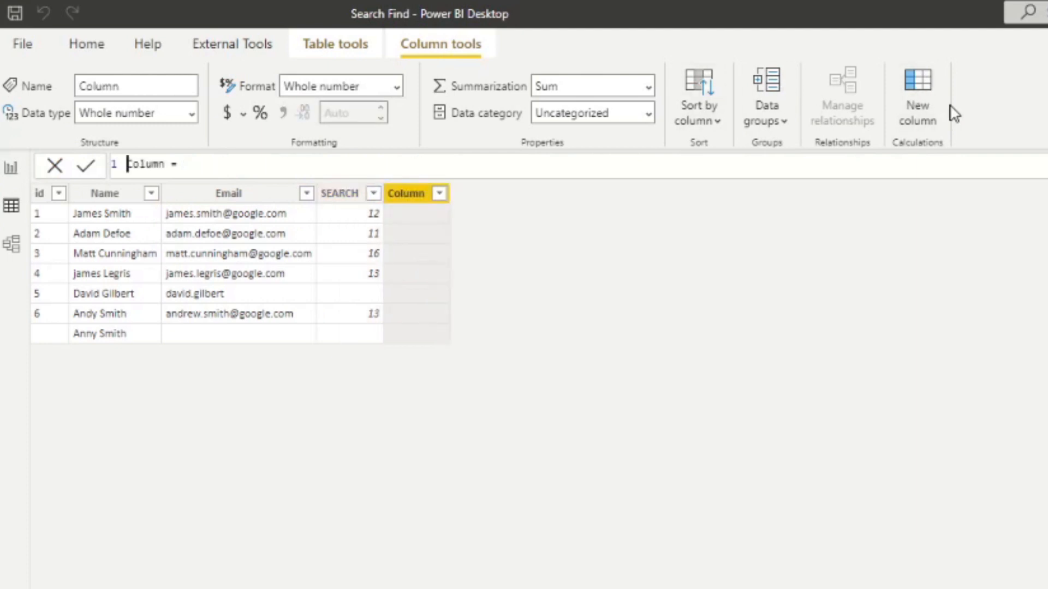
double_click(143, 165)
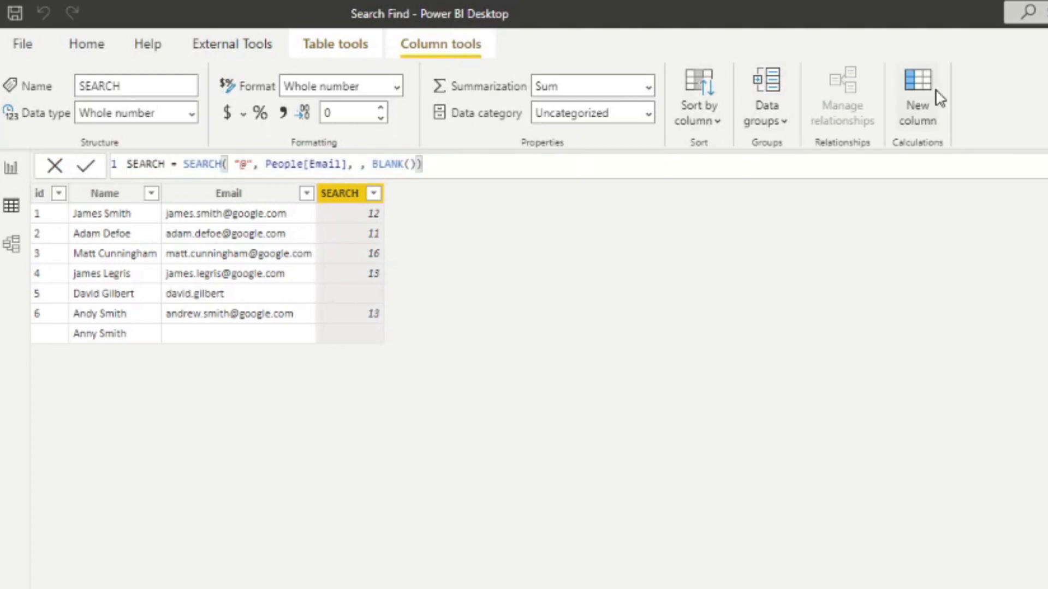
click(918, 82)
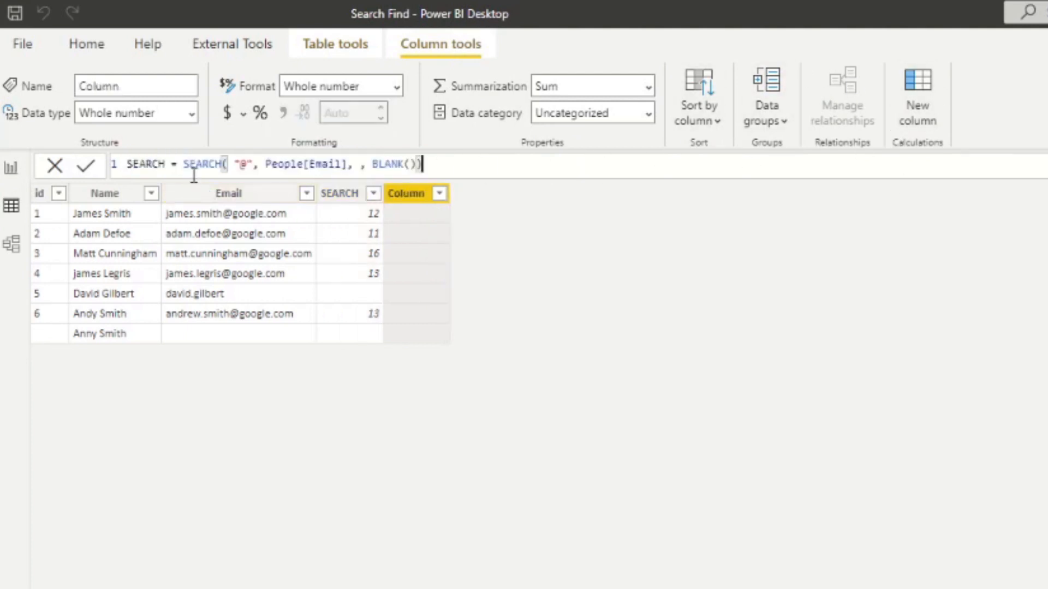
text(FIND)
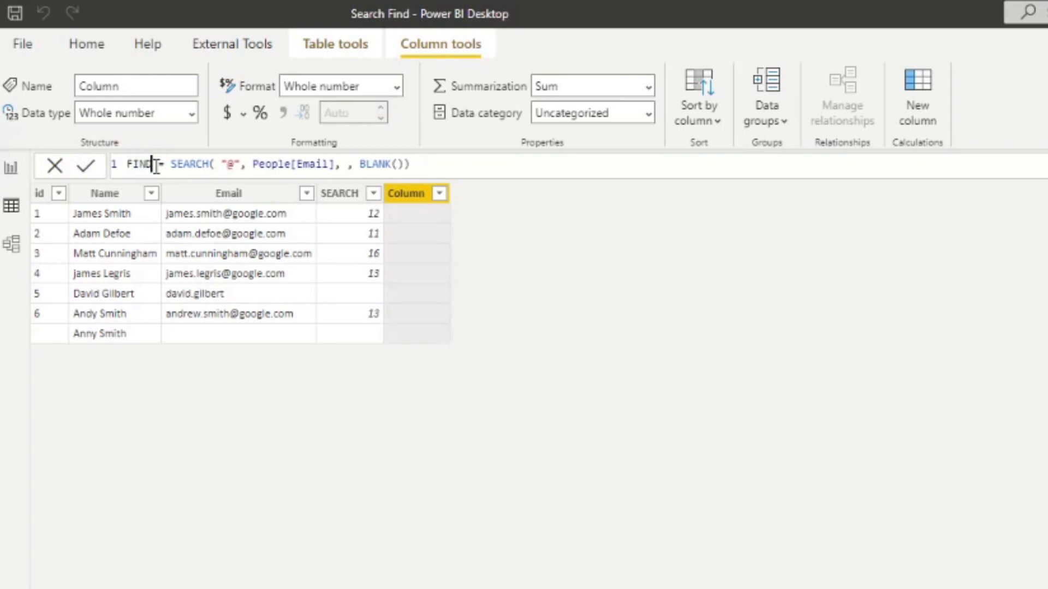
double_click(188, 166)
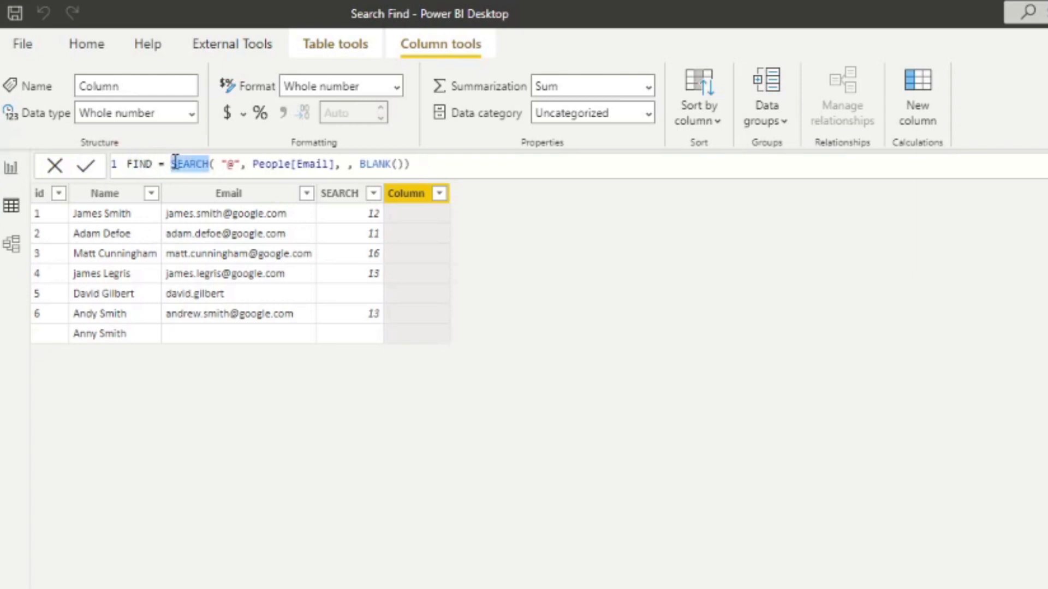
text(FIND)
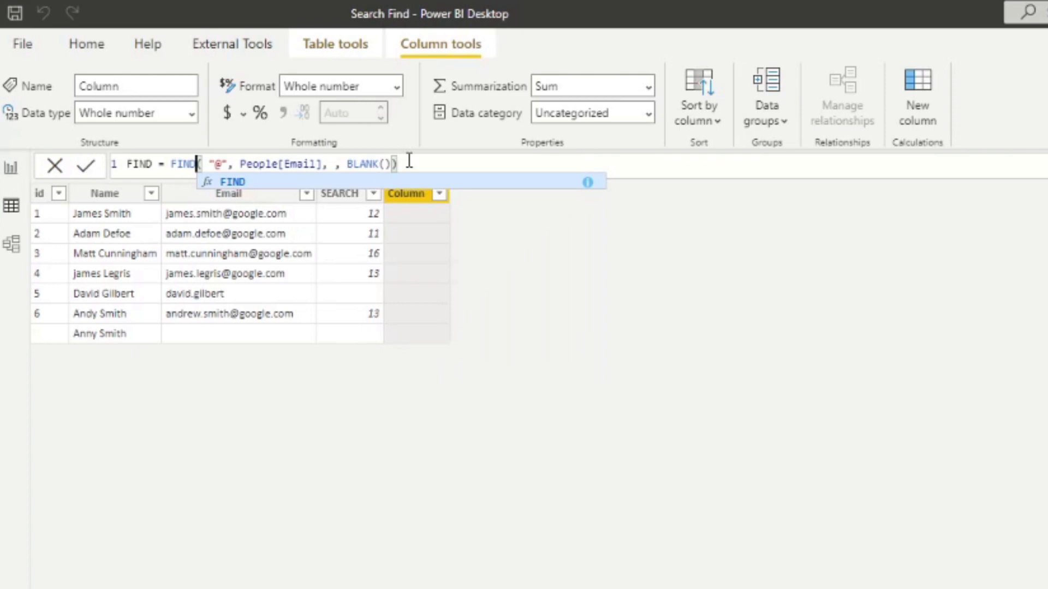
key(Enter)
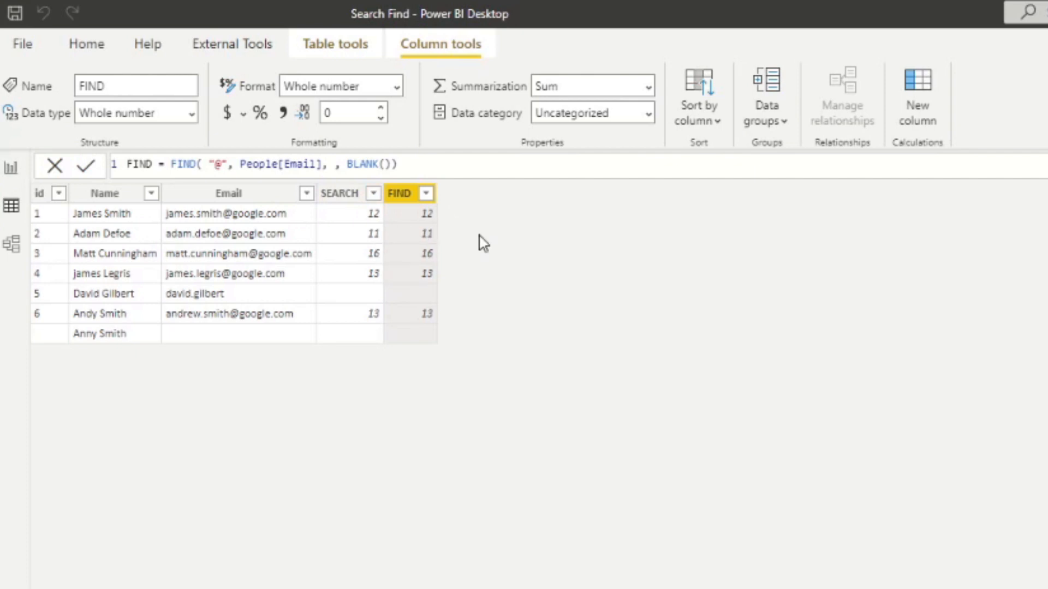
mouse_move(448, 246)
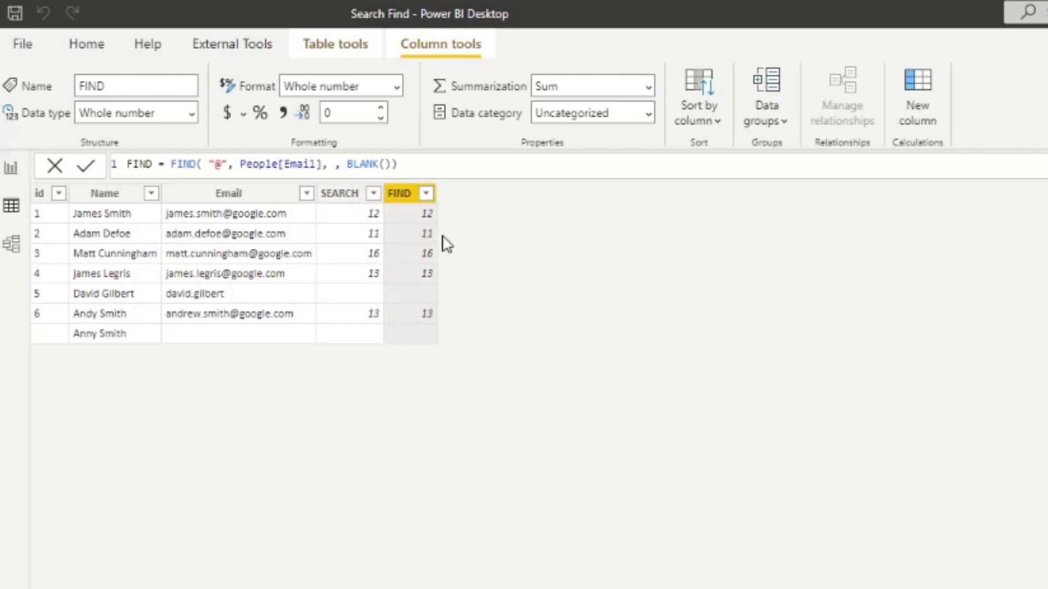
mouse_move(446, 253)
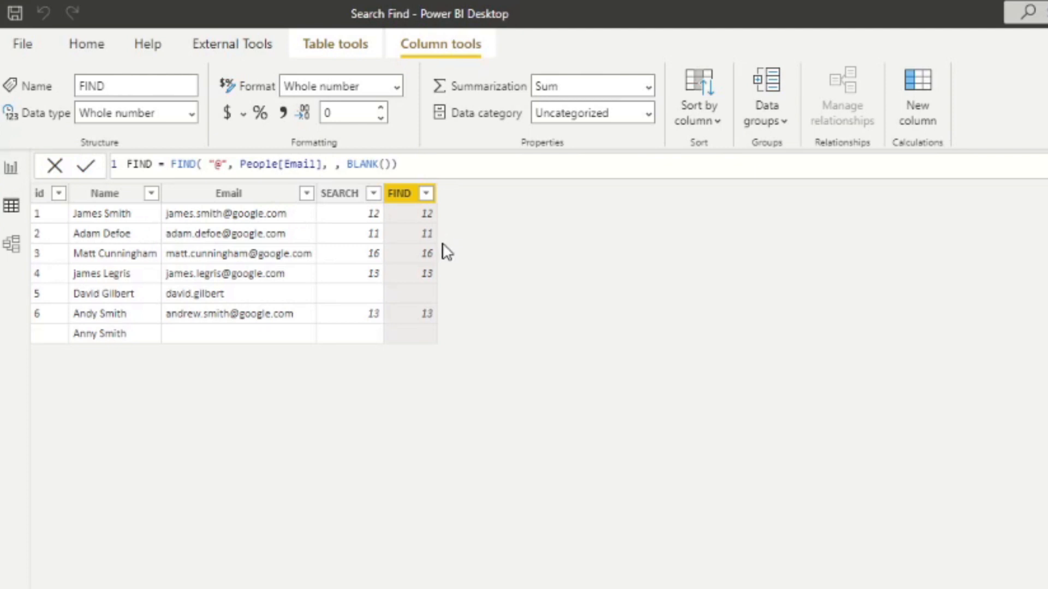
mouse_move(100, 203)
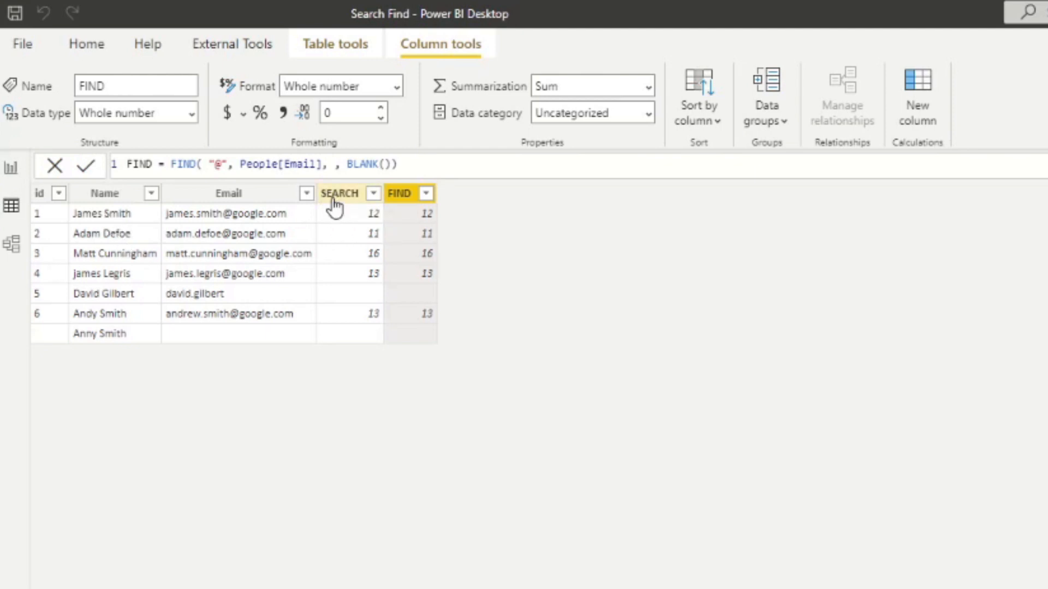
Change both the SEARCH and FIND formulas to look for "James" in People[Name].
click(341, 193)
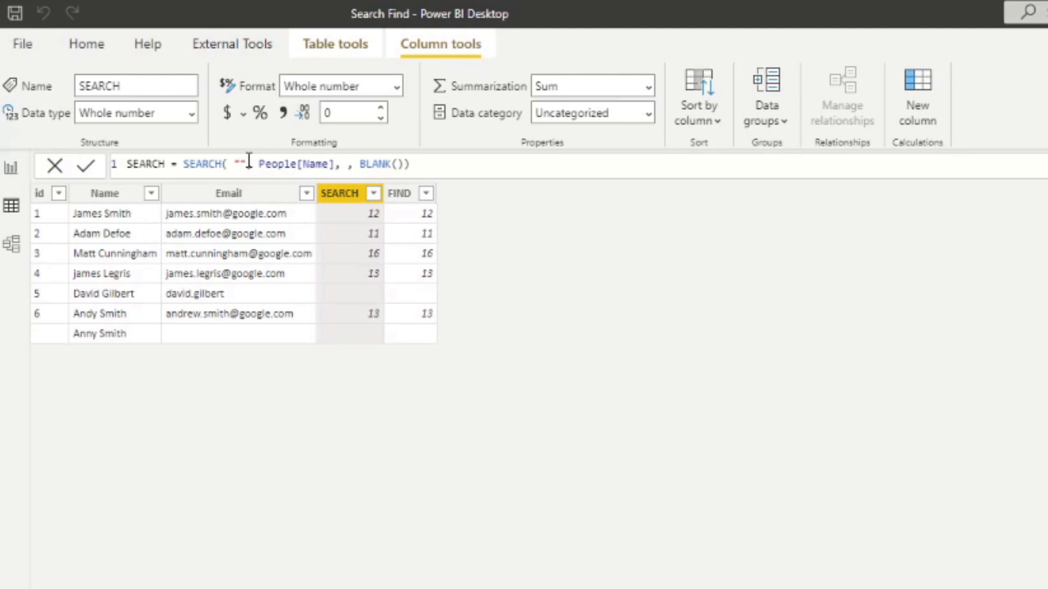
text(James)
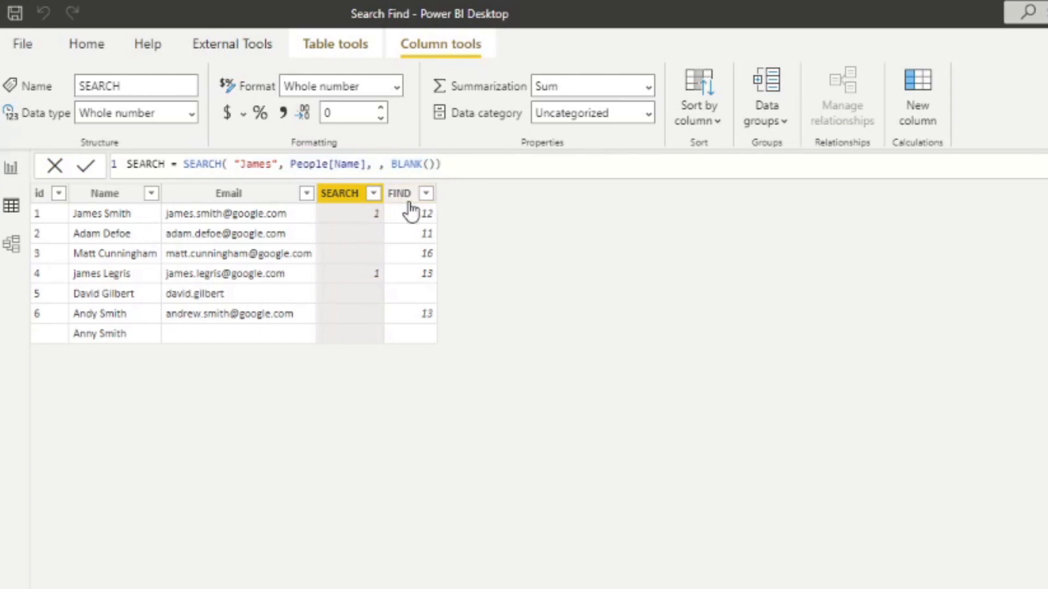
click(400, 193)
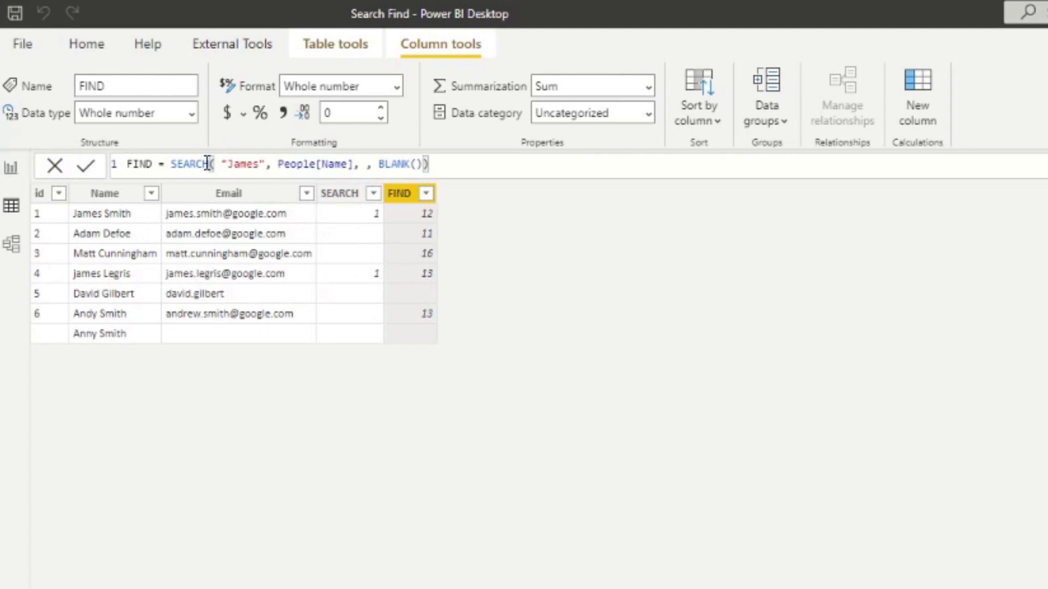
text(Find)
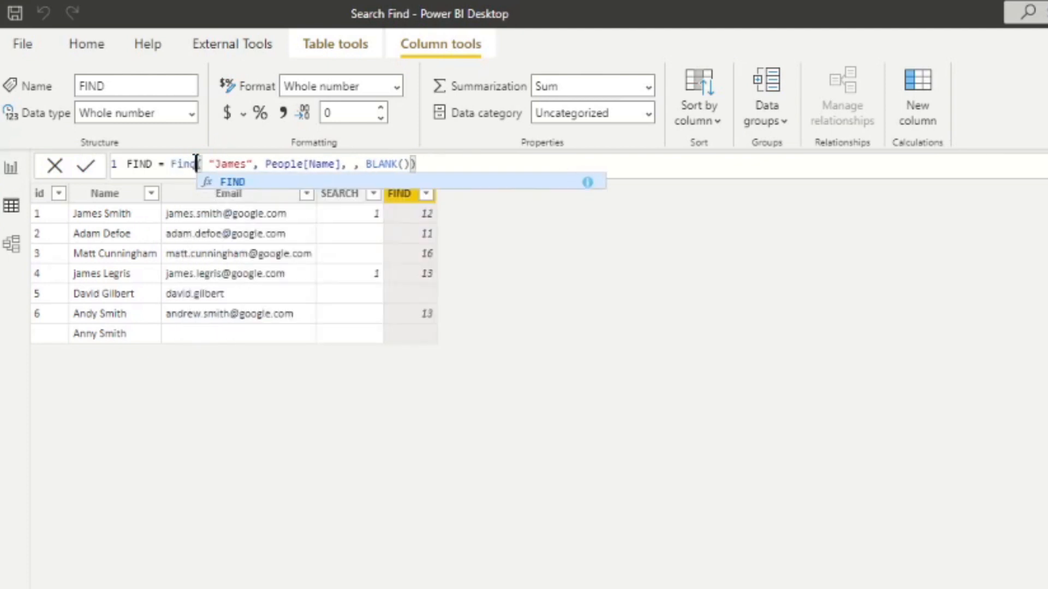
click(446, 167)
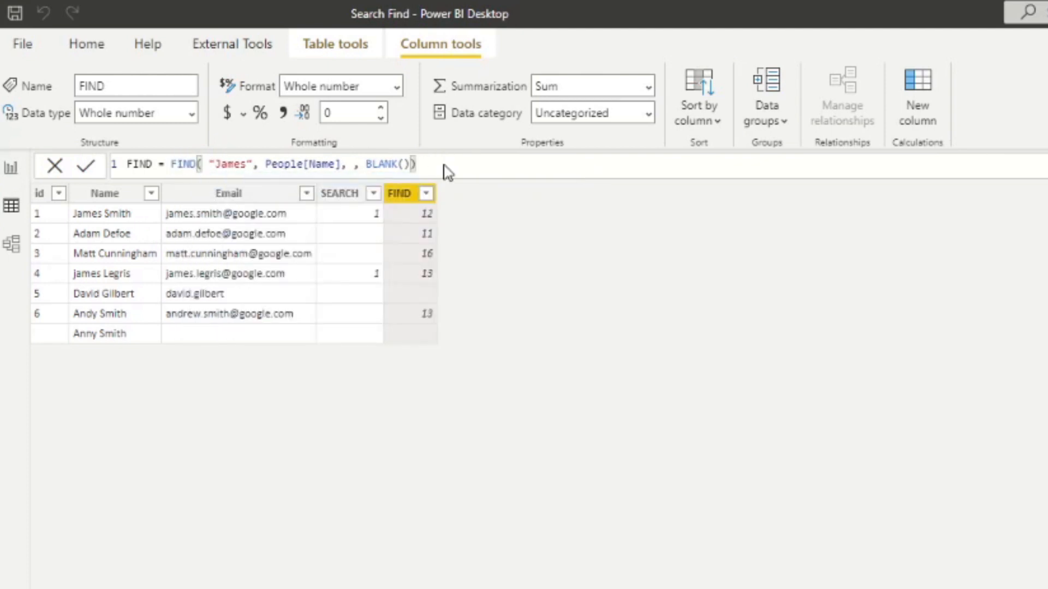
key(Enter)
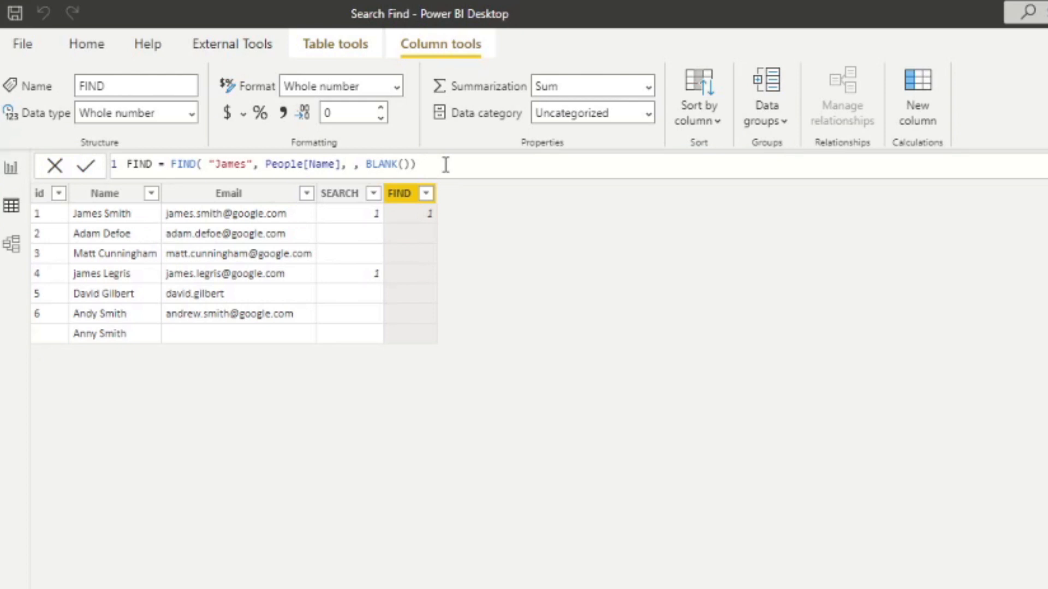
mouse_move(427, 227)
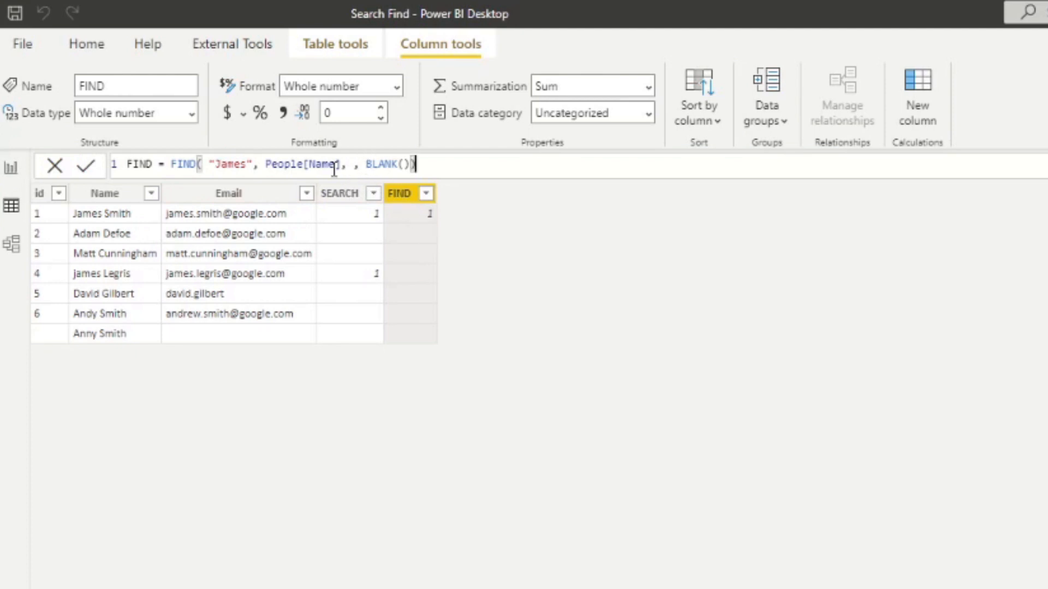
mouse_move(220, 165)
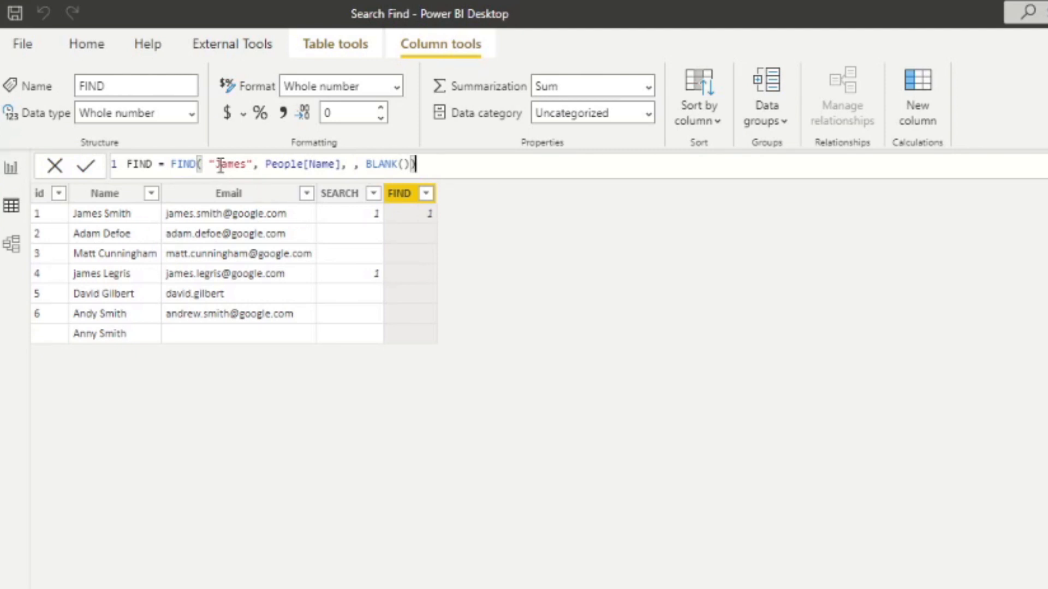
mouse_move(115, 283)
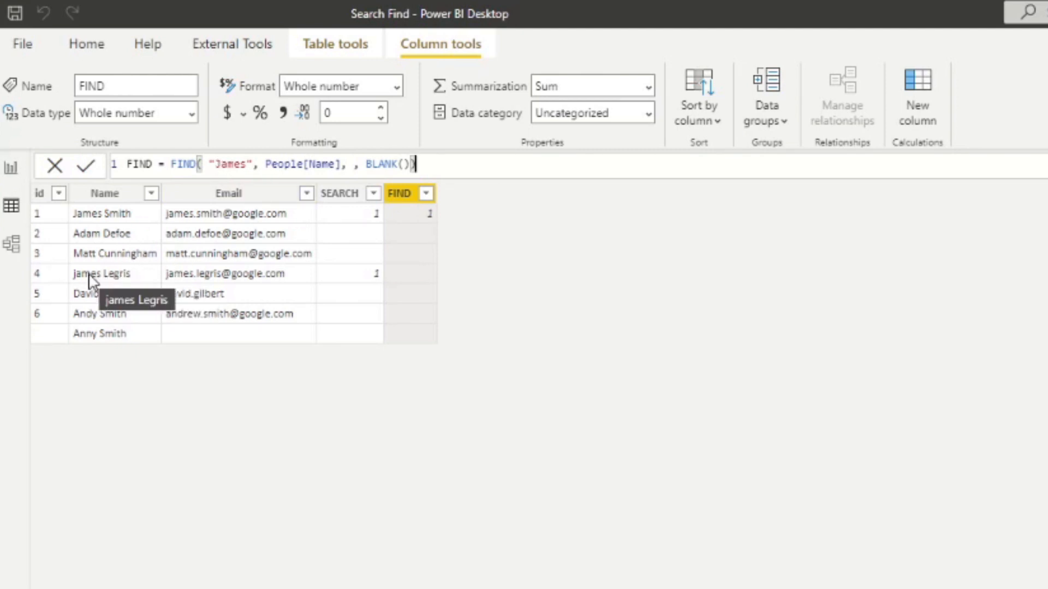
mouse_move(113, 287)
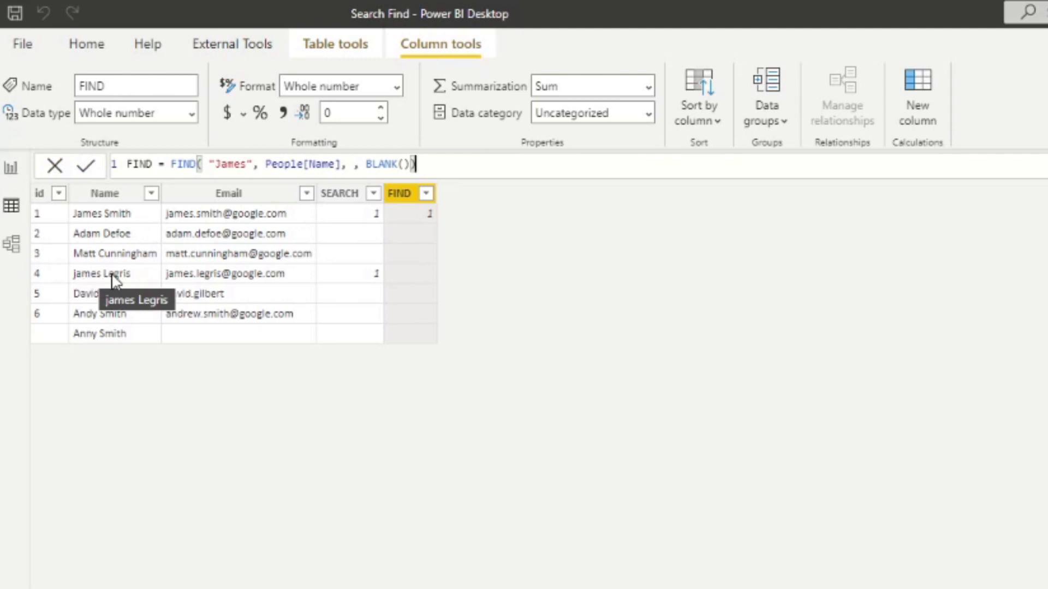
mouse_move(113, 293)
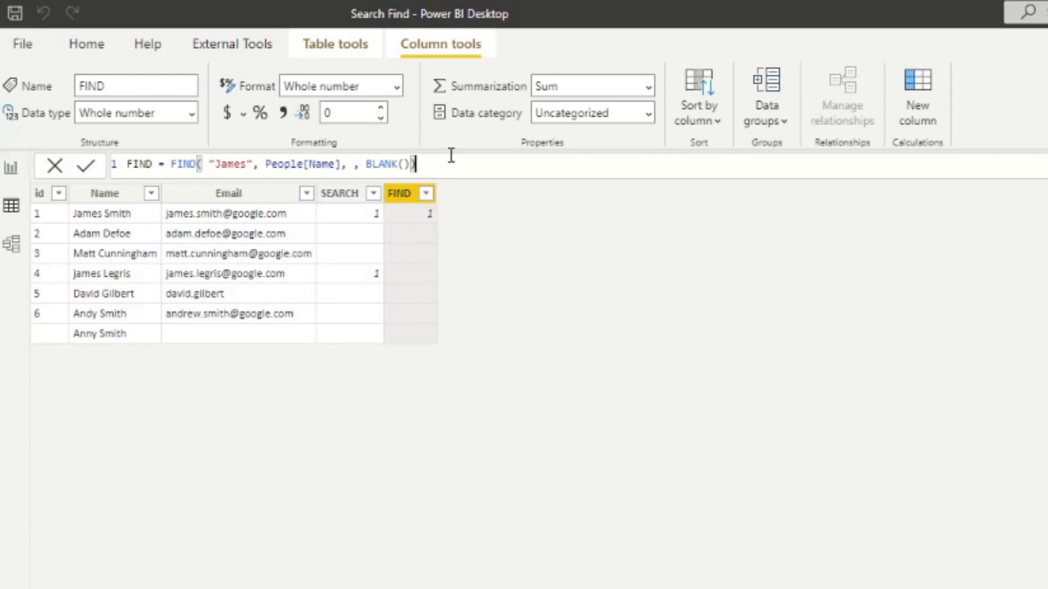
Reopen the SEARCH formula SEARCH("James", People[Name], , BLANK()) to compare with FIND.
click(340, 193)
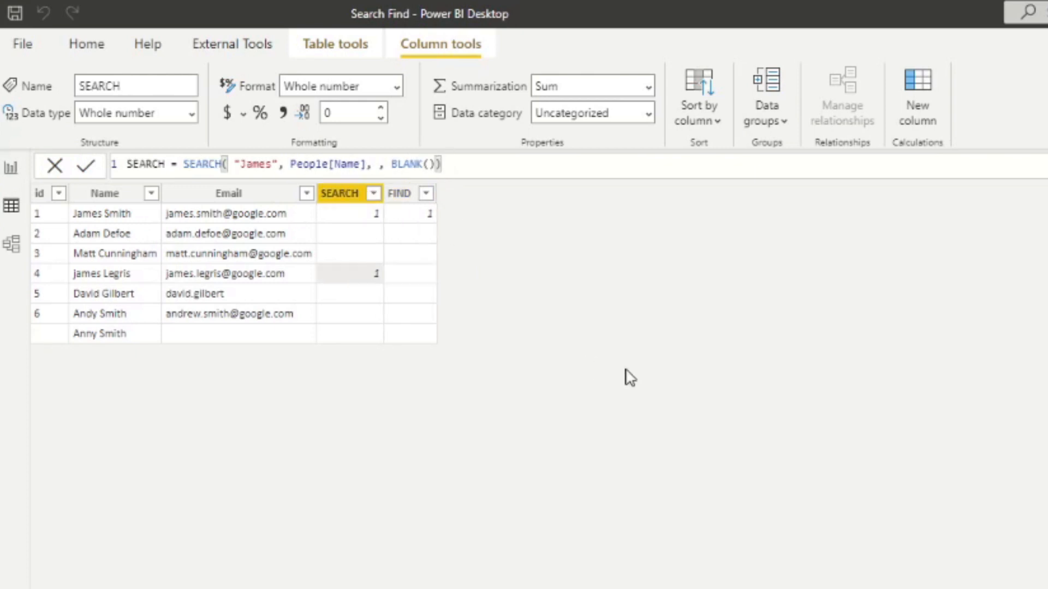
mouse_move(833, 479)
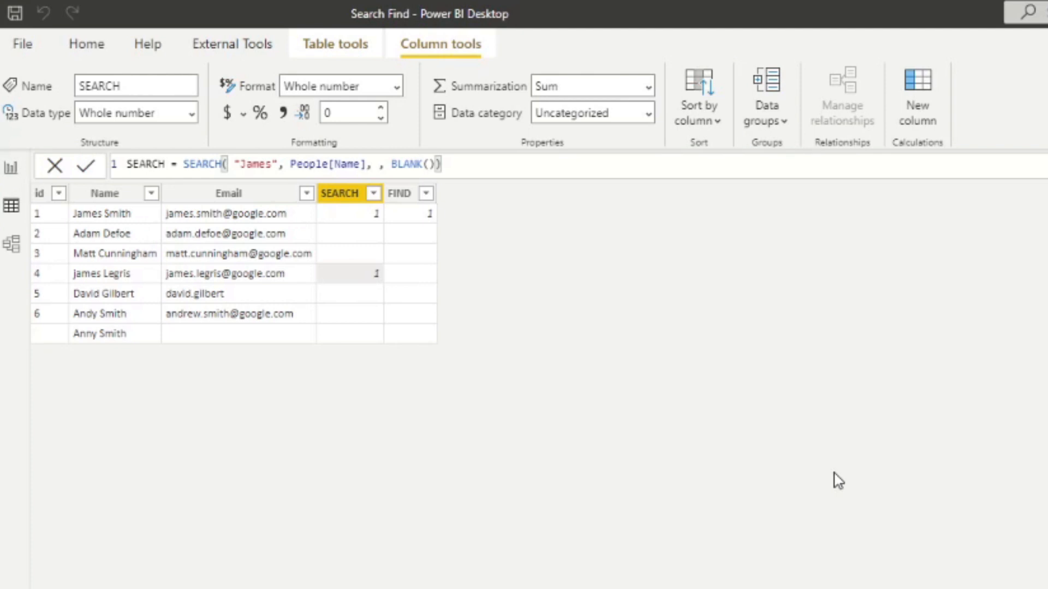
mouse_move(849, 456)
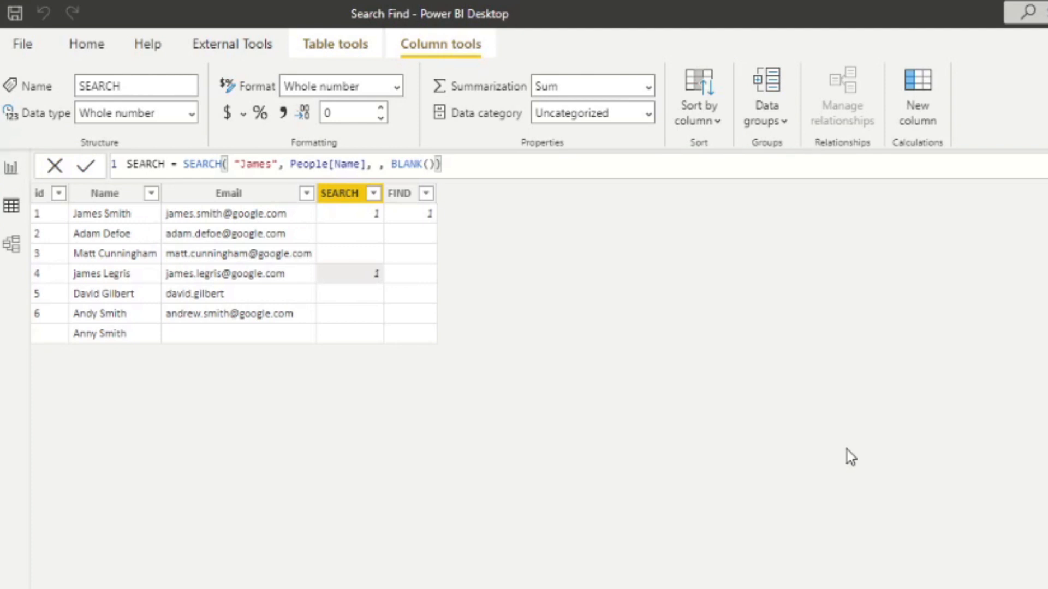
mouse_move(659, 398)
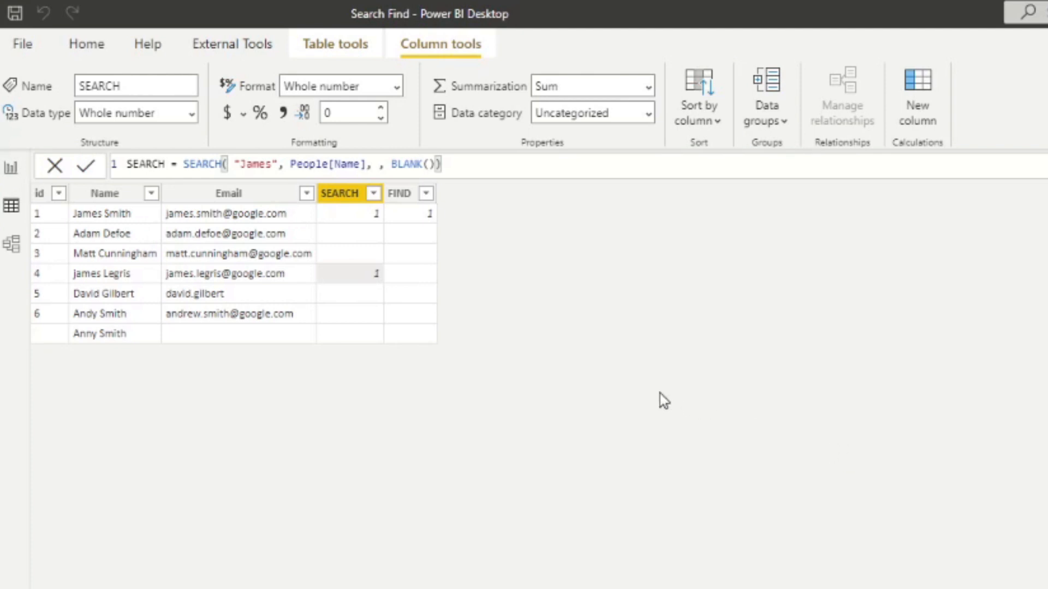
mouse_move(683, 397)
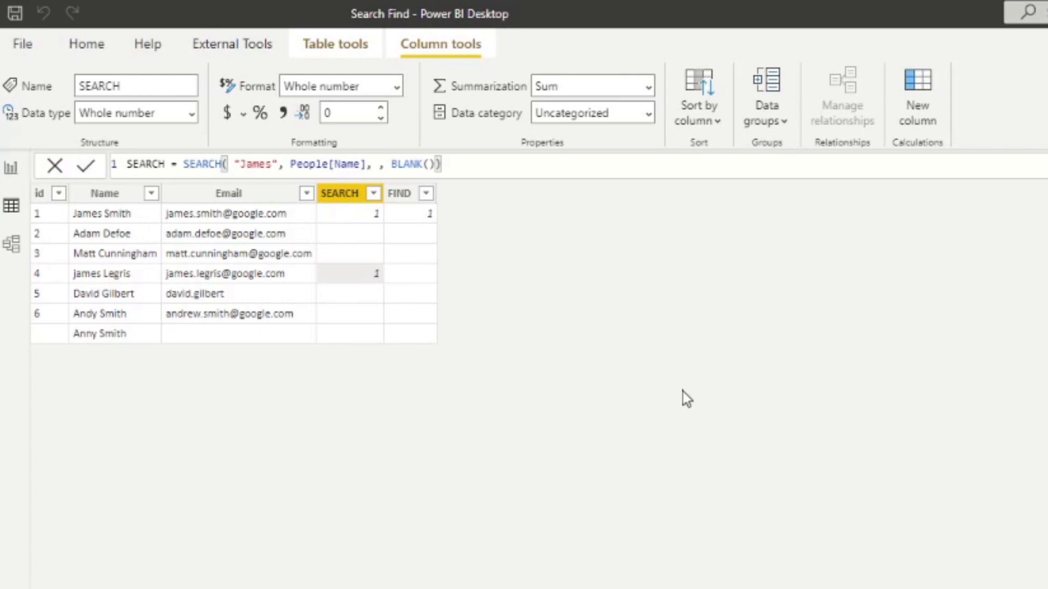
mouse_move(679, 376)
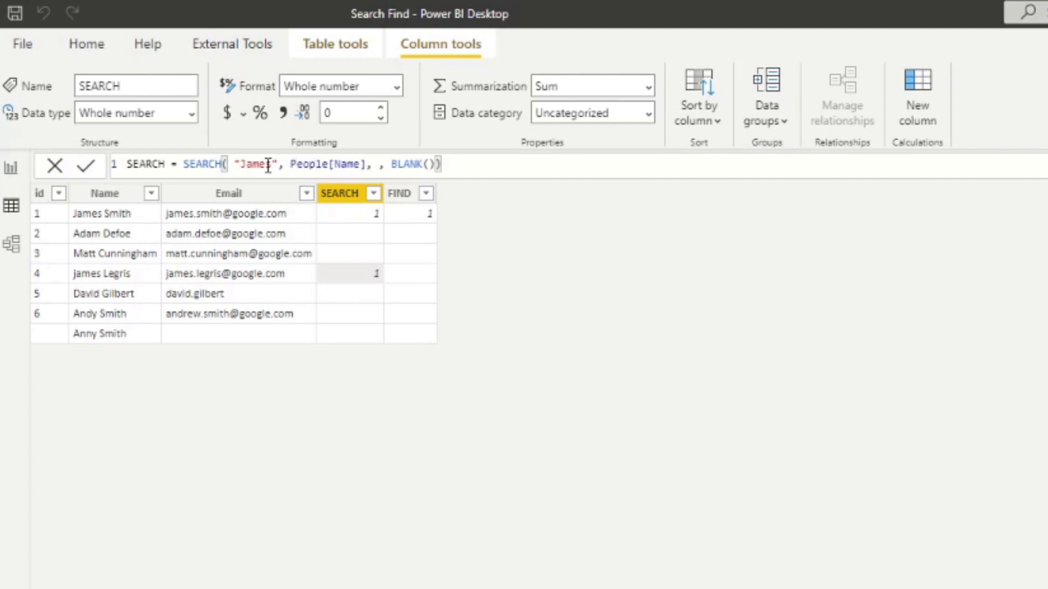
Replace "James" with "a" in the SEARCH formula and continue editing it.
double_click(257, 165)
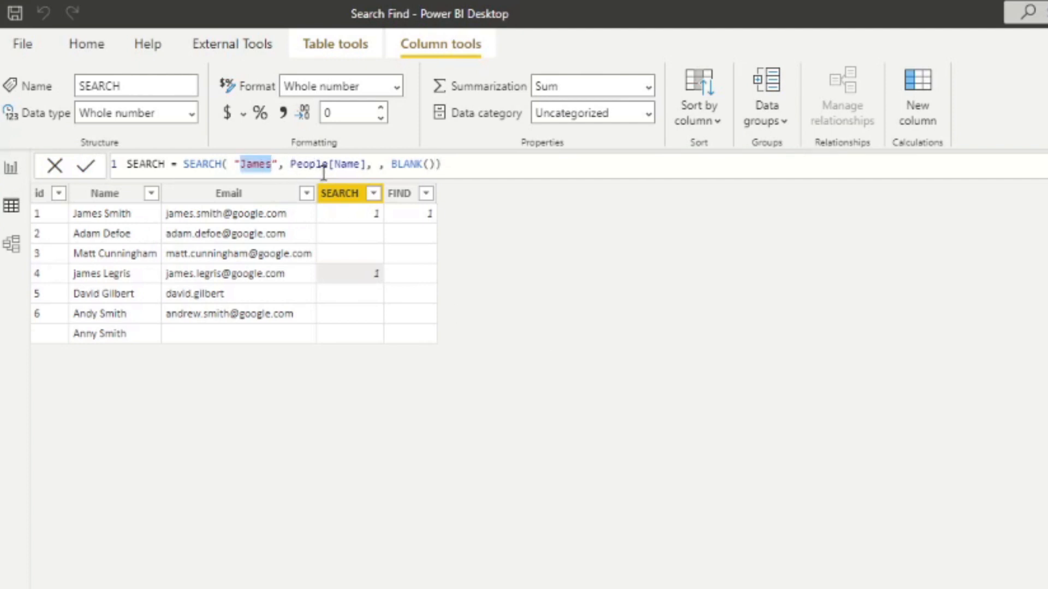
text(a)
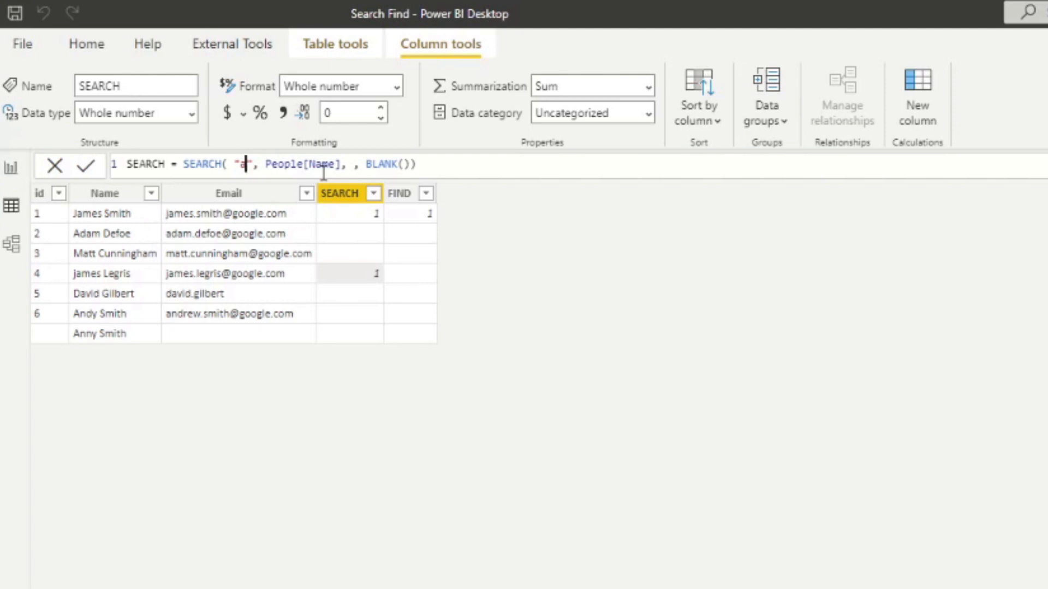
mouse_move(265, 233)
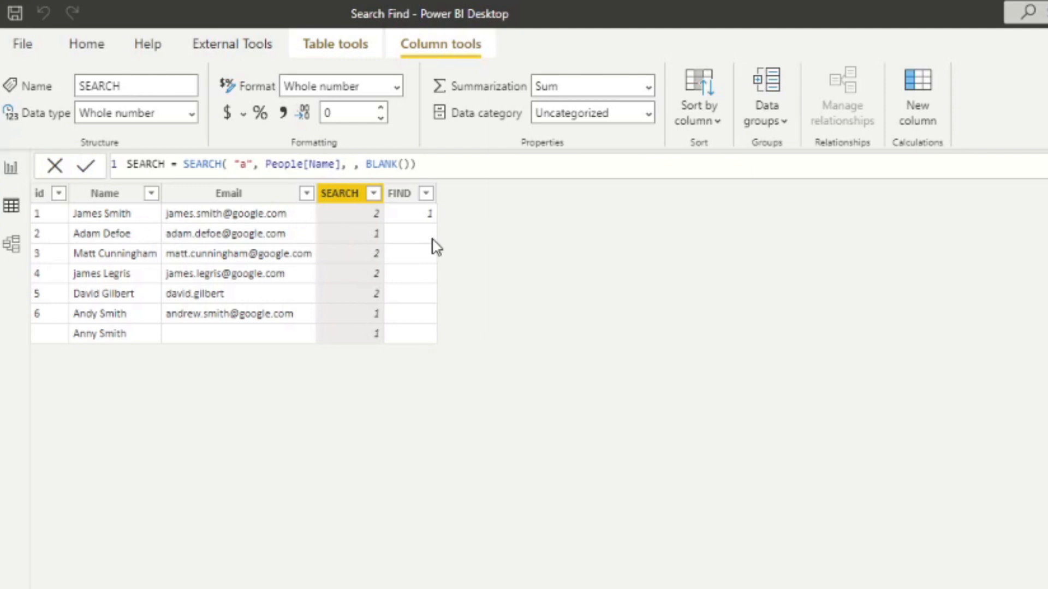
click(355, 164)
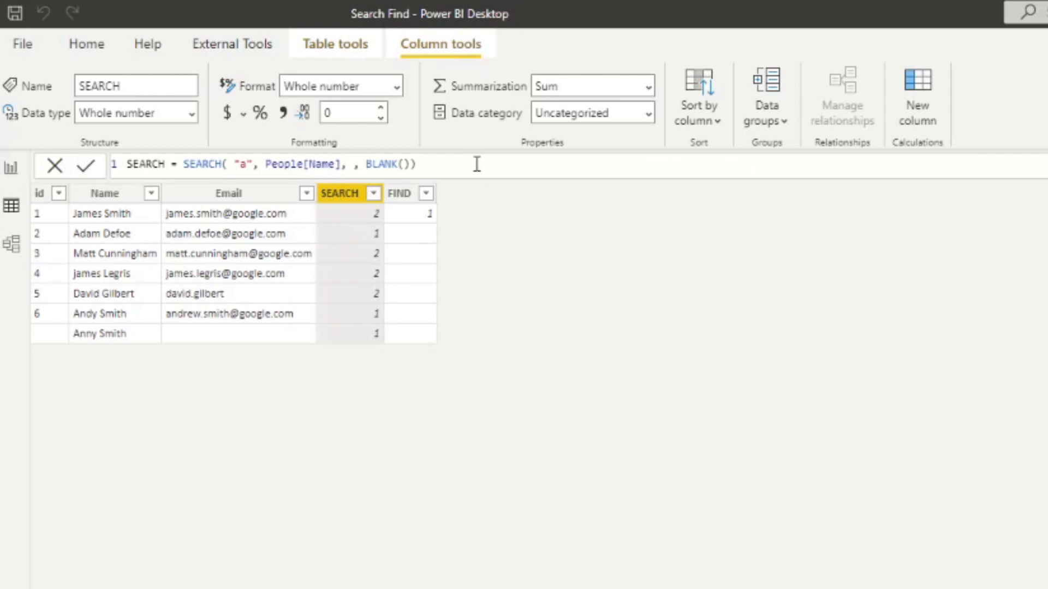
text(3)
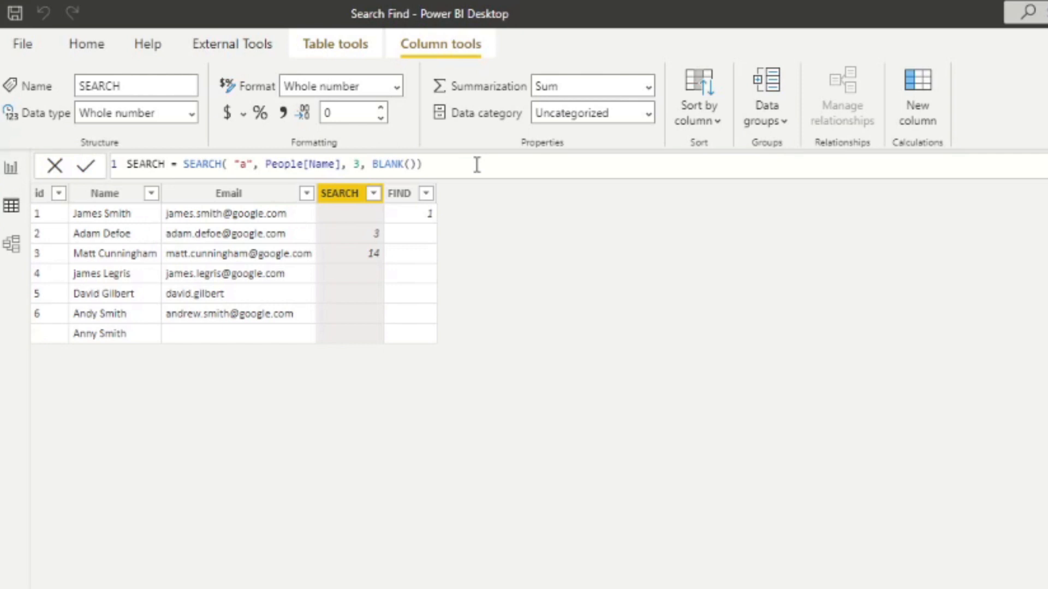
mouse_move(530, 178)
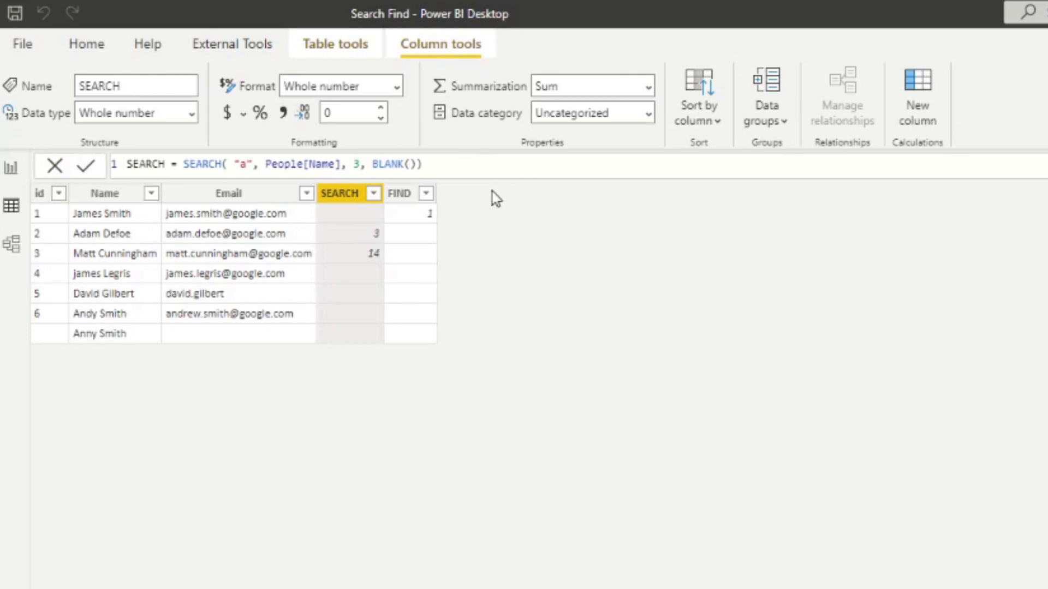
mouse_move(496, 228)
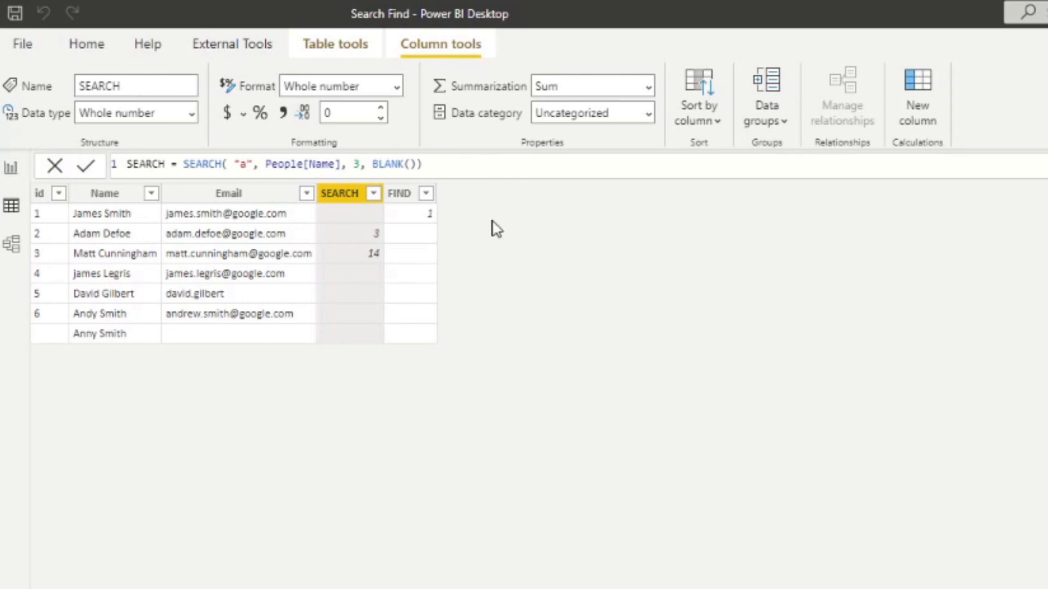
mouse_move(484, 236)
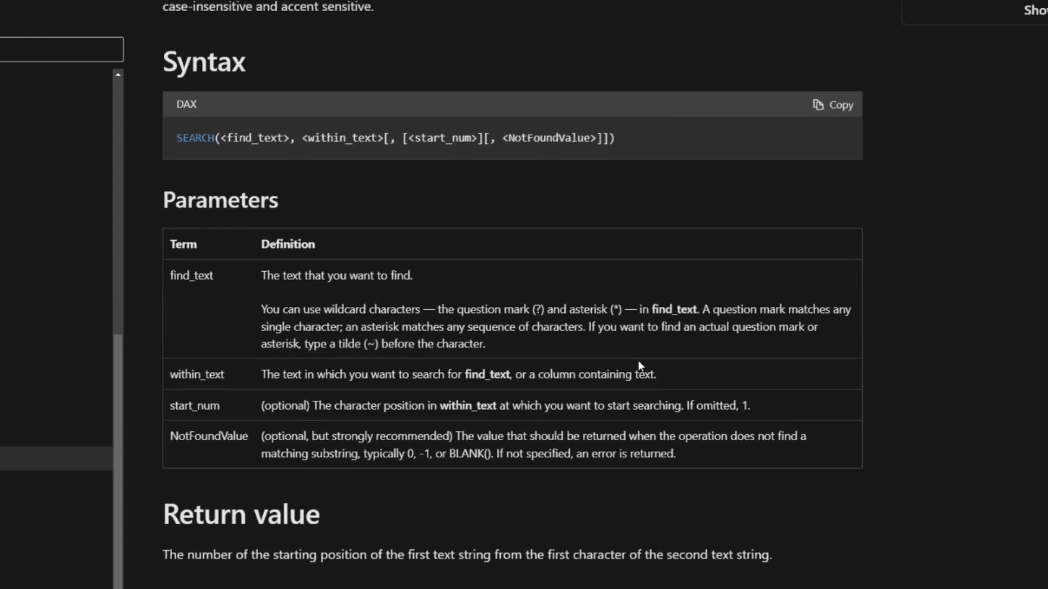
mouse_move(588, 344)
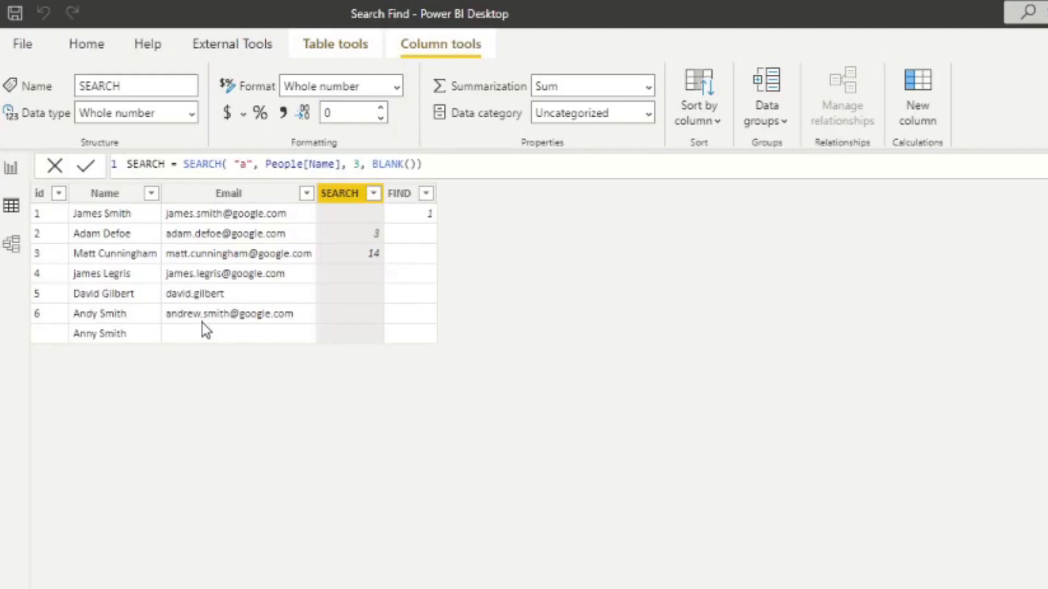
Inspect the Name column, then reopen the SEARCH formula to drop the start position 3.
click(104, 193)
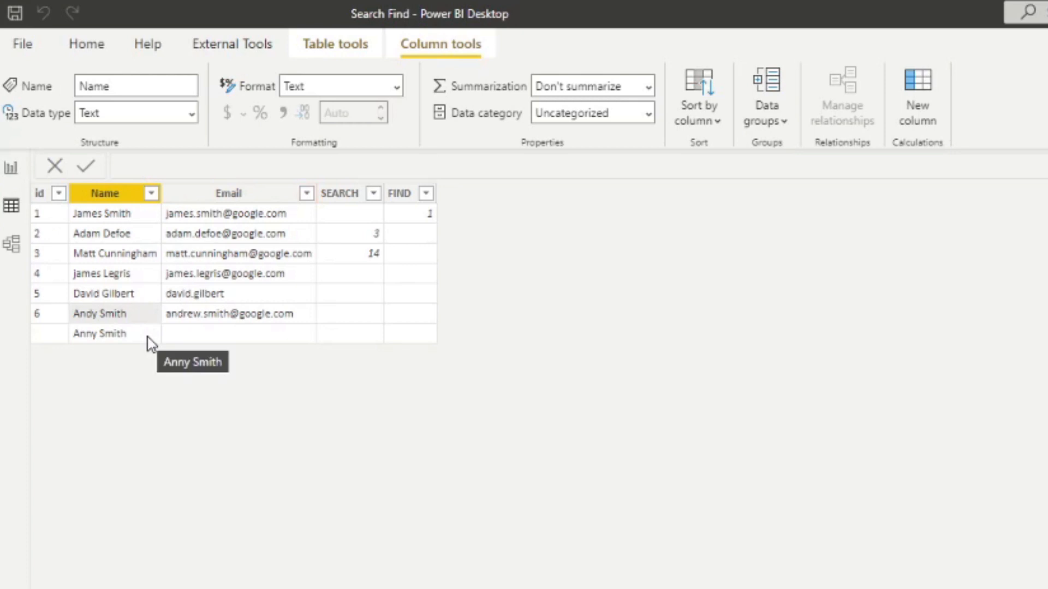
mouse_move(149, 344)
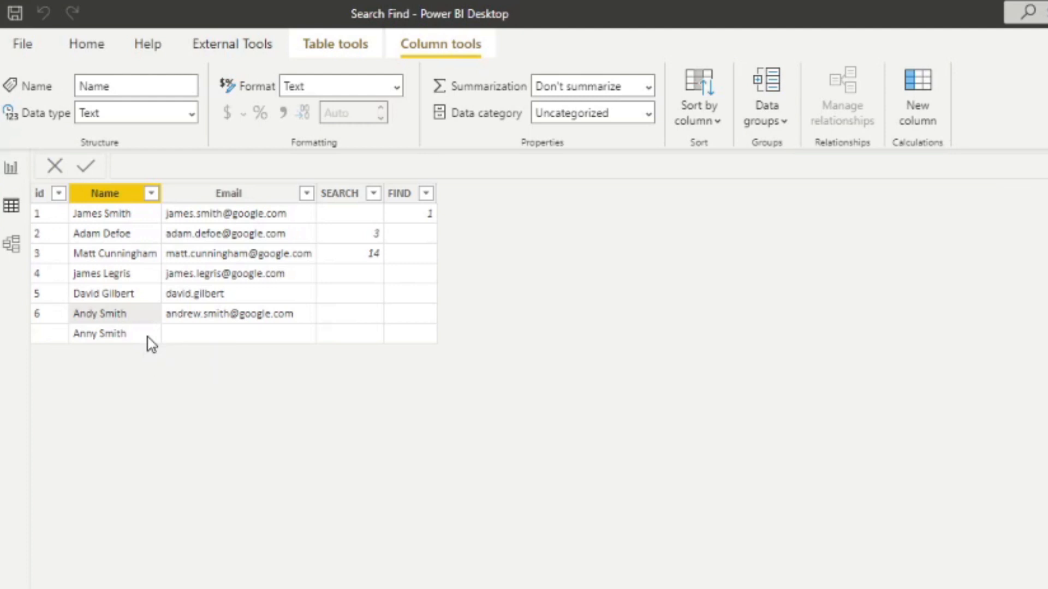
click(340, 193)
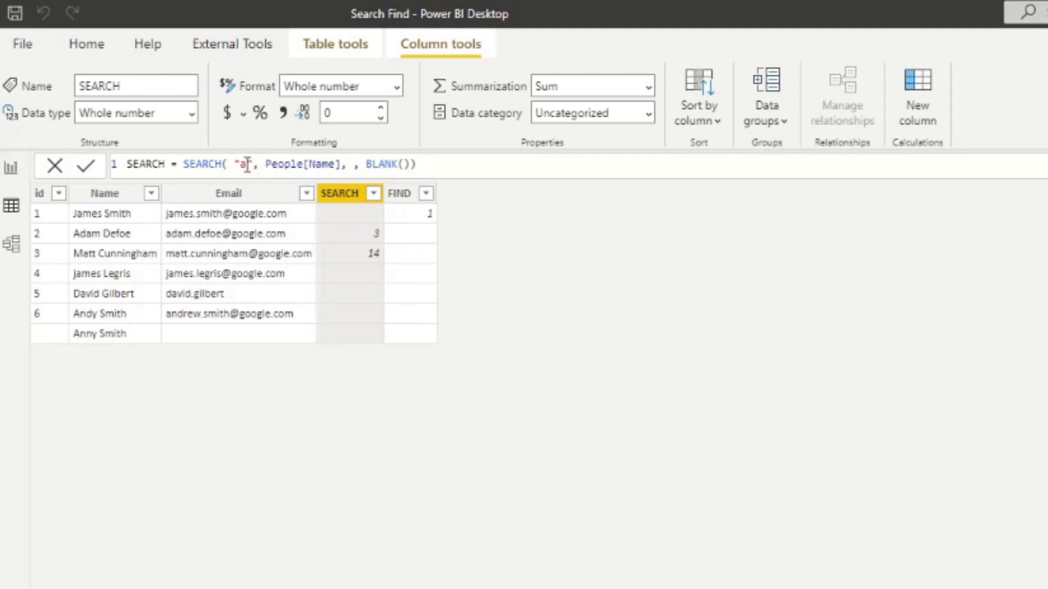
Change the SEARCH find_text to "An?y" so it matches both Andy Smith and Anny Smith.
text(ndy)
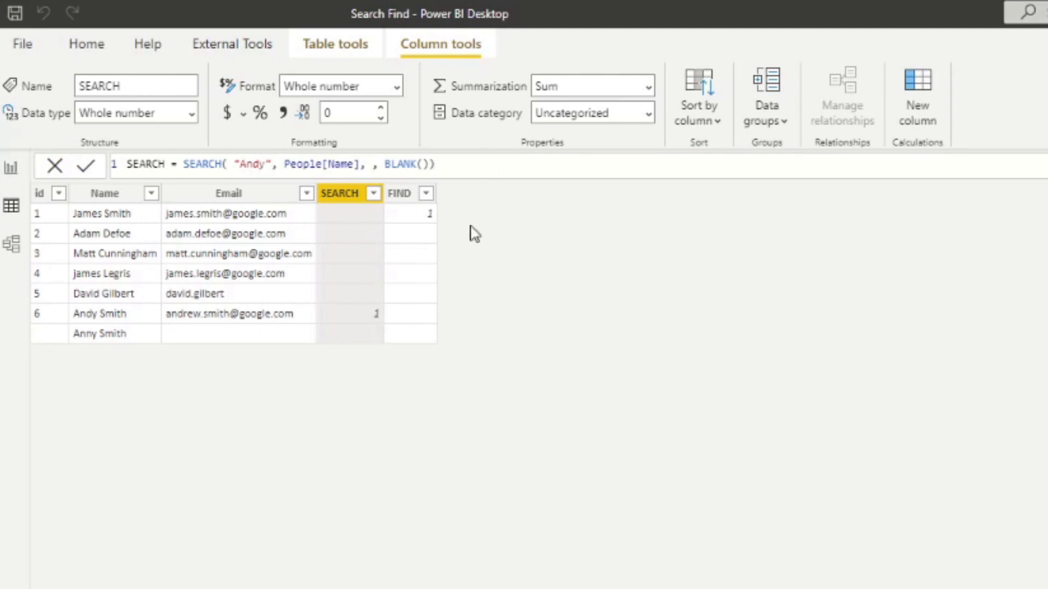
mouse_move(109, 323)
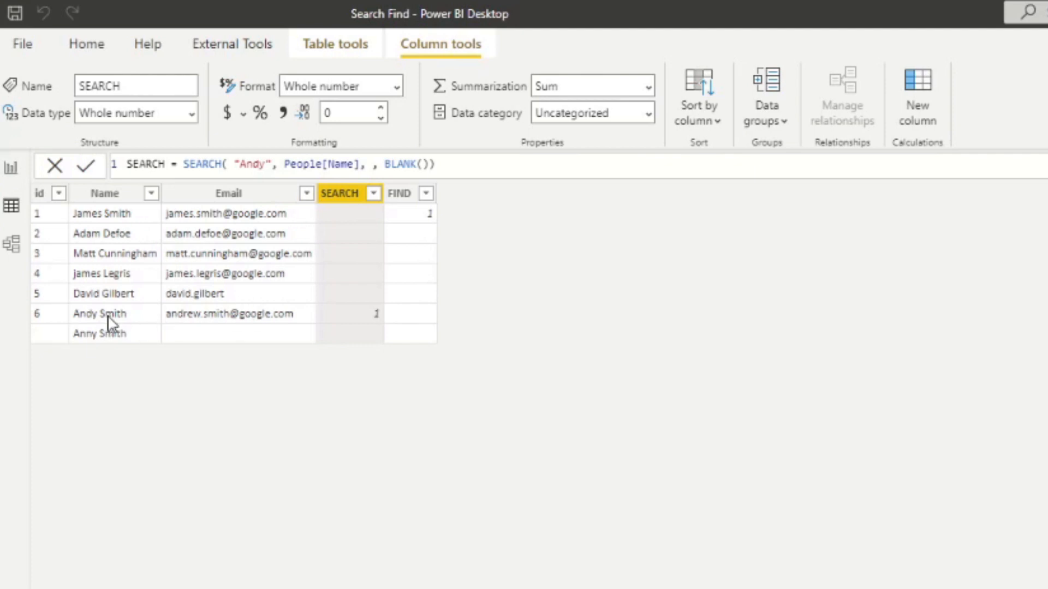
click(255, 165)
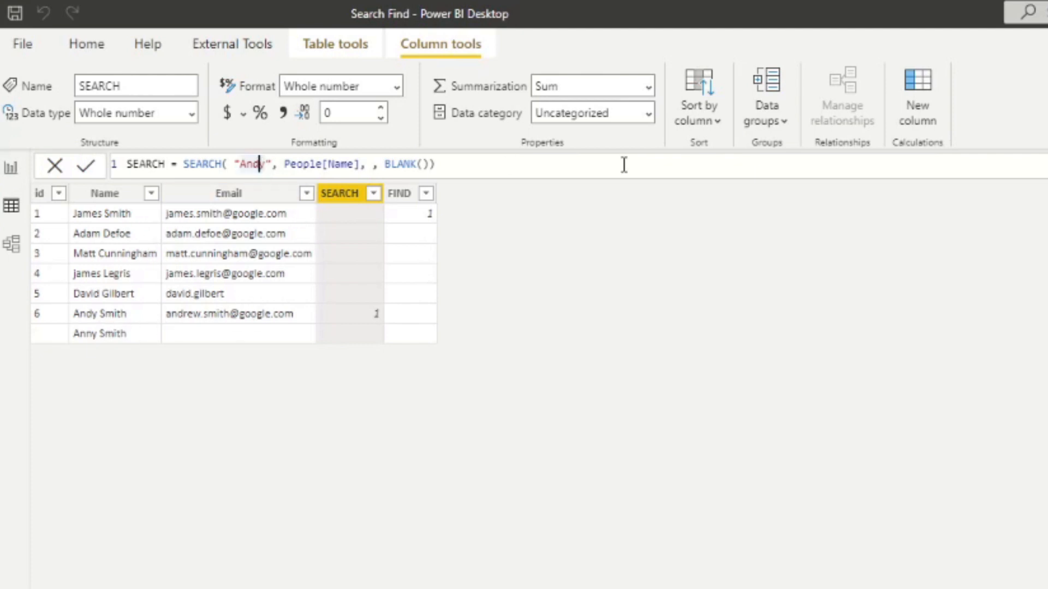
key(Backspace)
text(?)
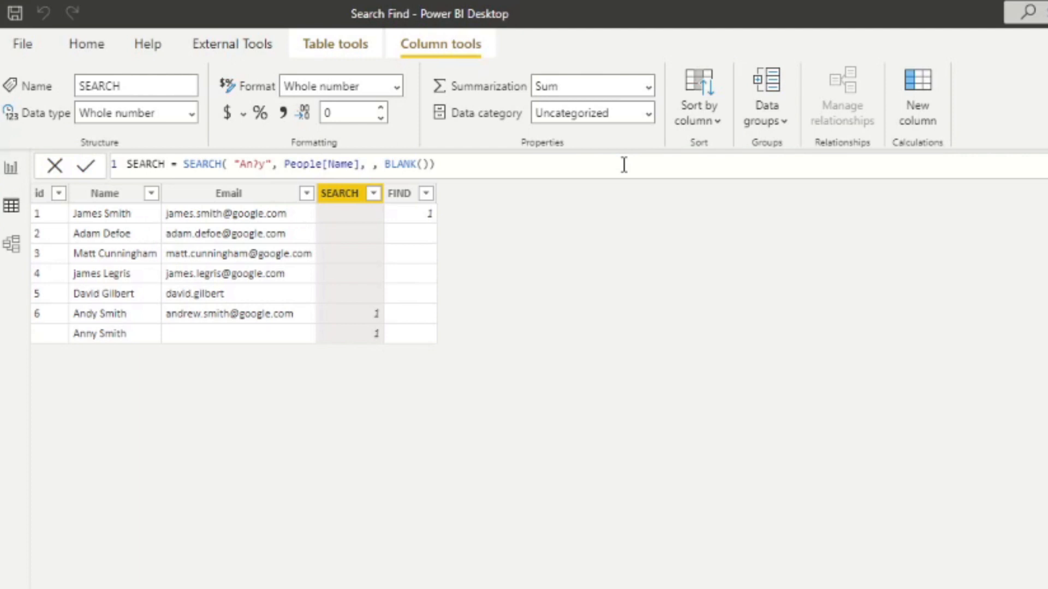
mouse_move(488, 201)
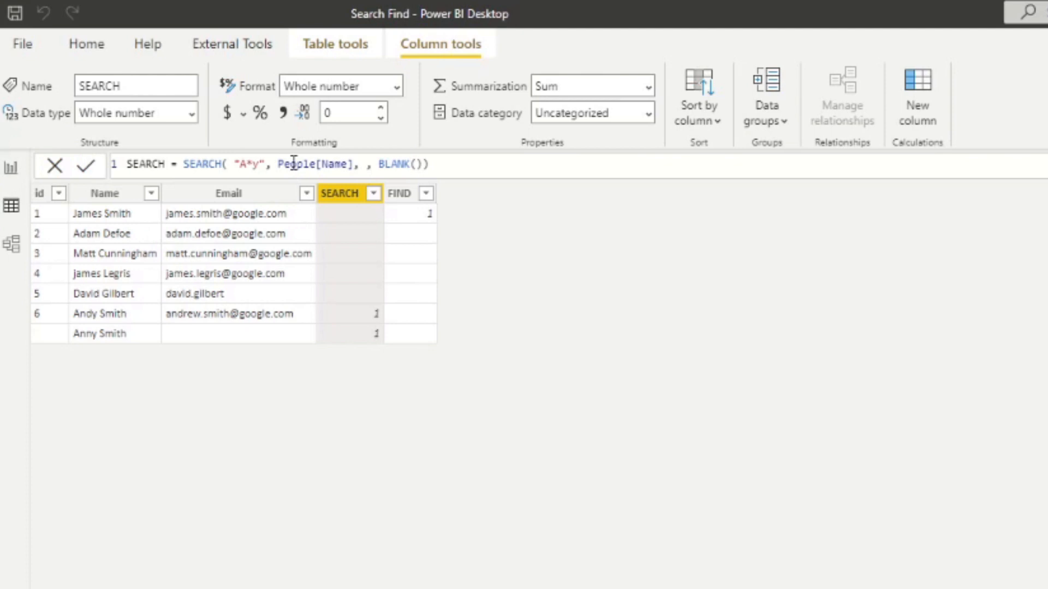
mouse_move(764, 268)
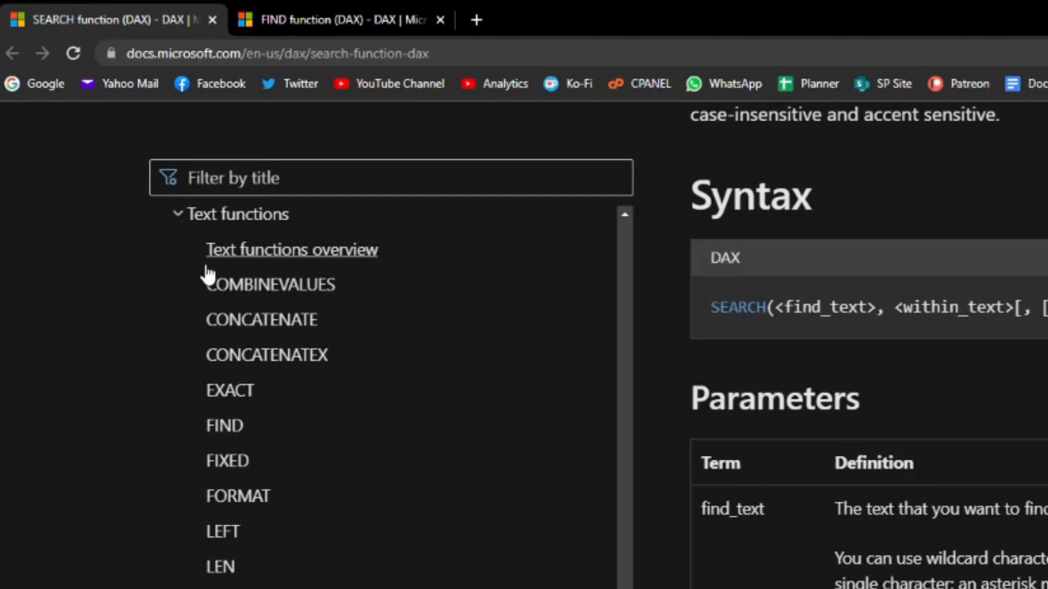
Switch to the DAX FIND function documentation tab and skim its syntax and remarks.
click(227, 426)
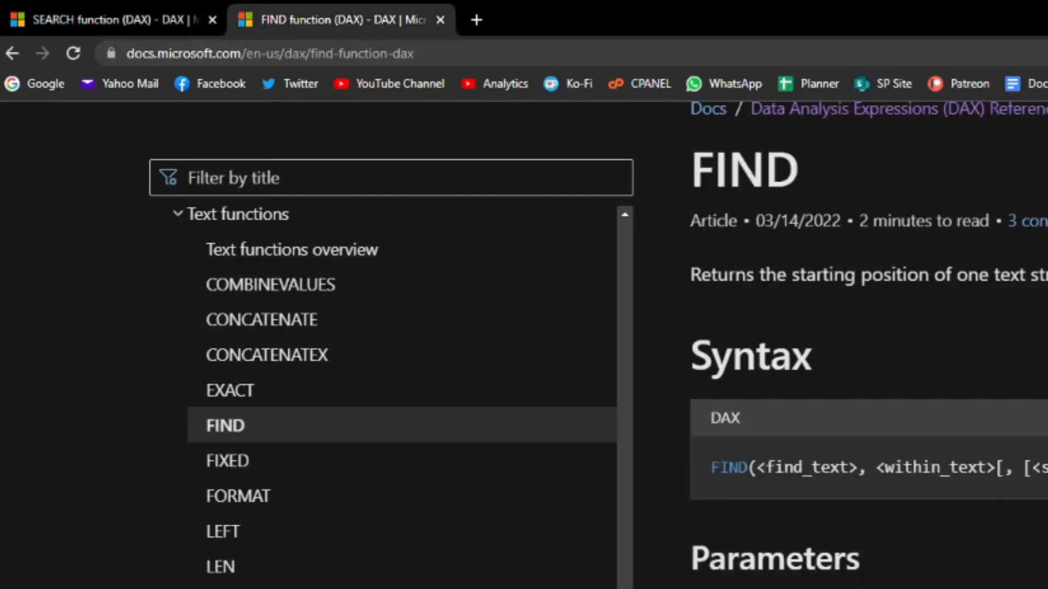
scroll(down, 3)
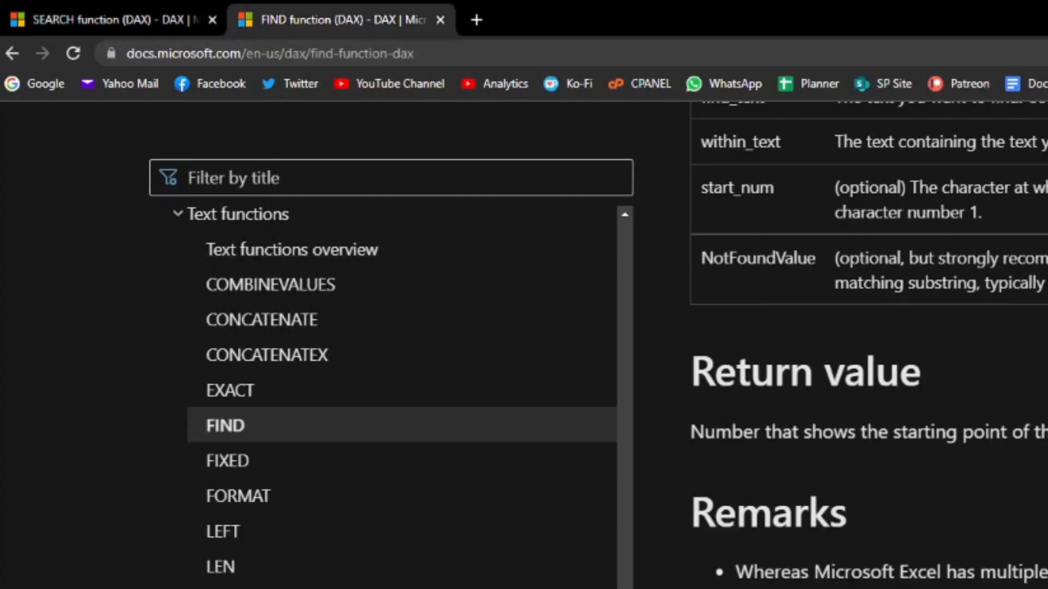
scroll(up, 3)
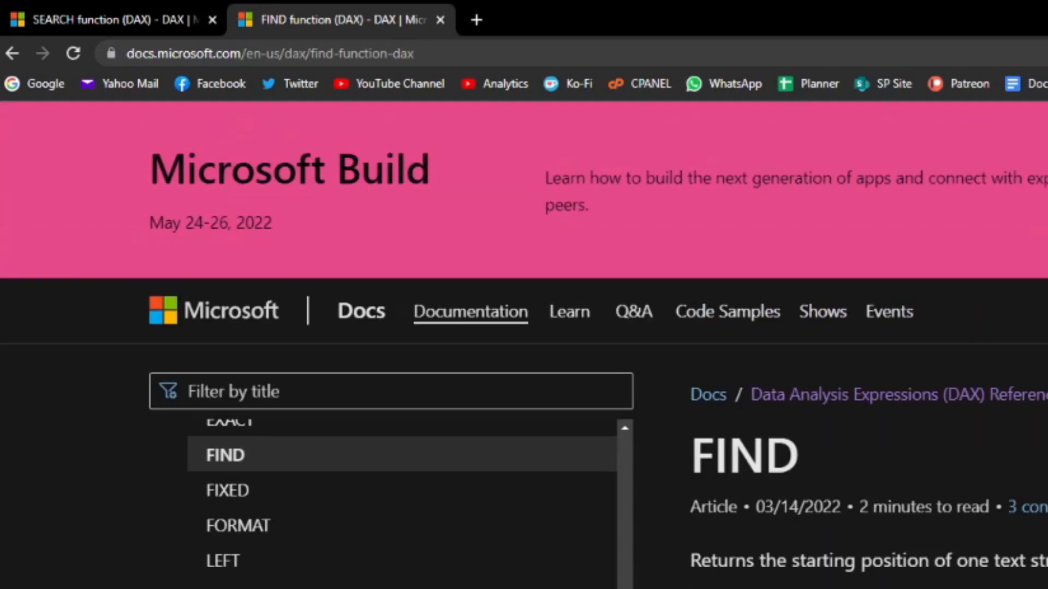